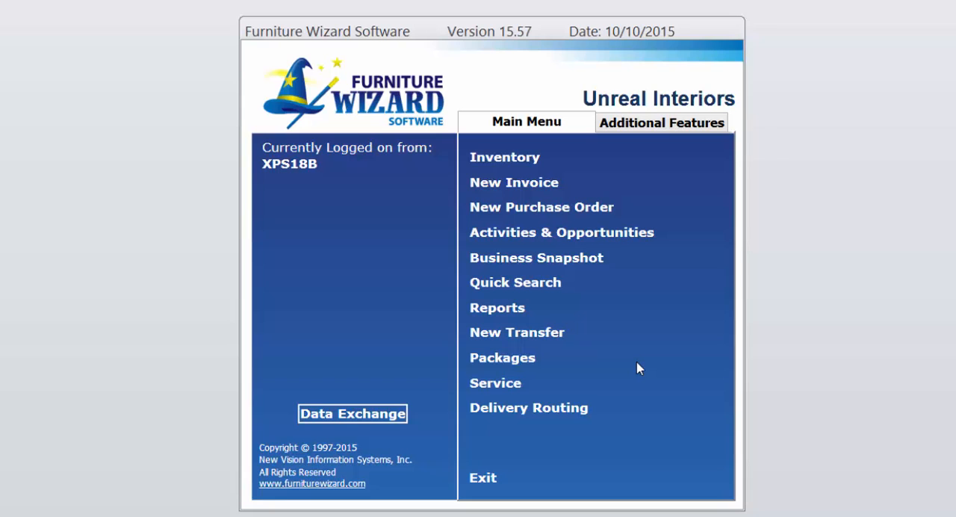
mouse_move(522, 182)
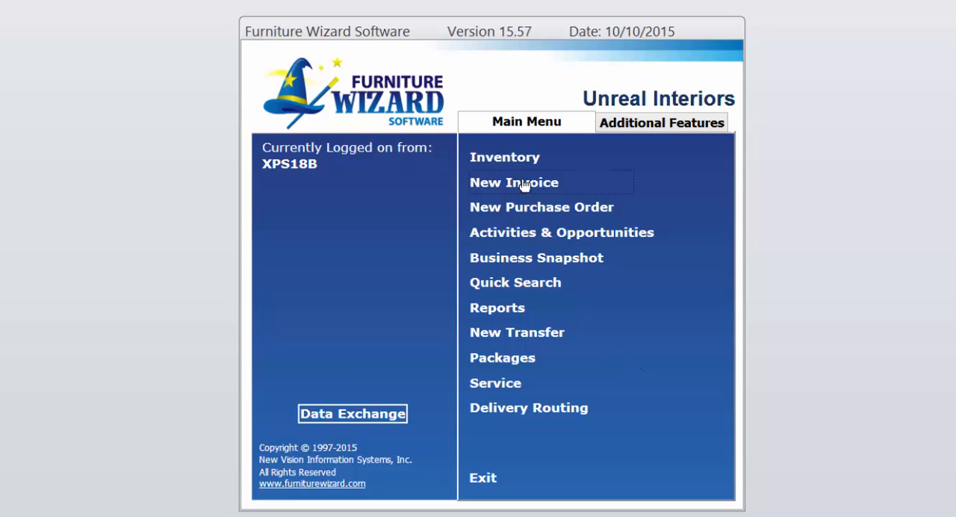
Step: Start a new invoice and search models for 'b2' to list the Ashley B208 items
click(514, 182)
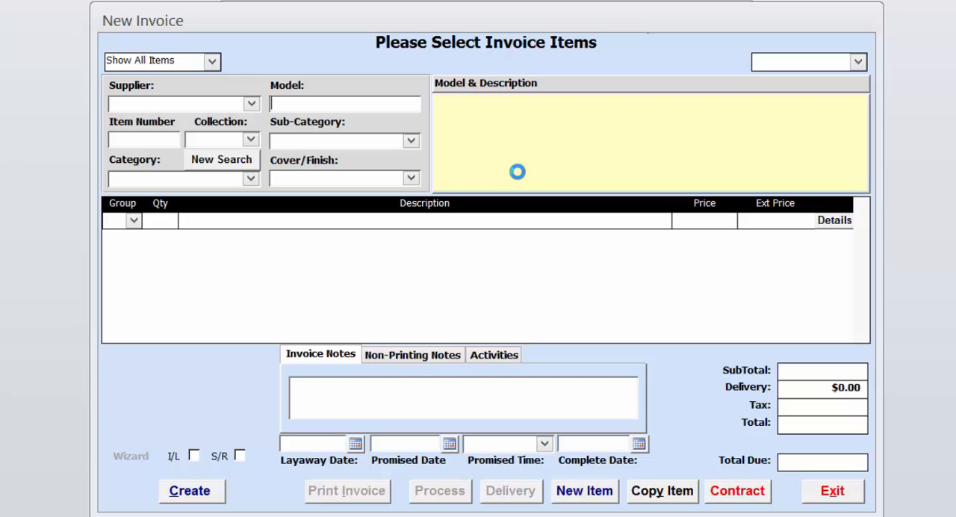
text(b)
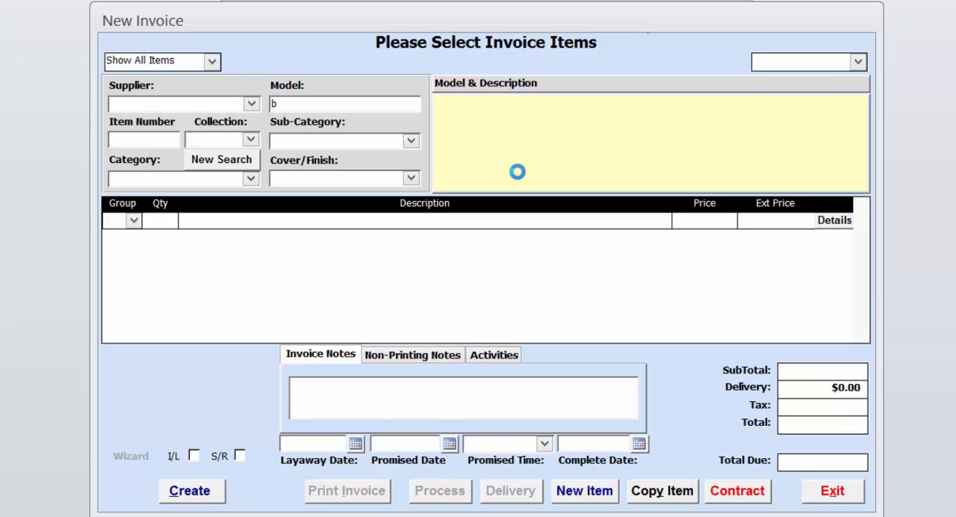
text(2)
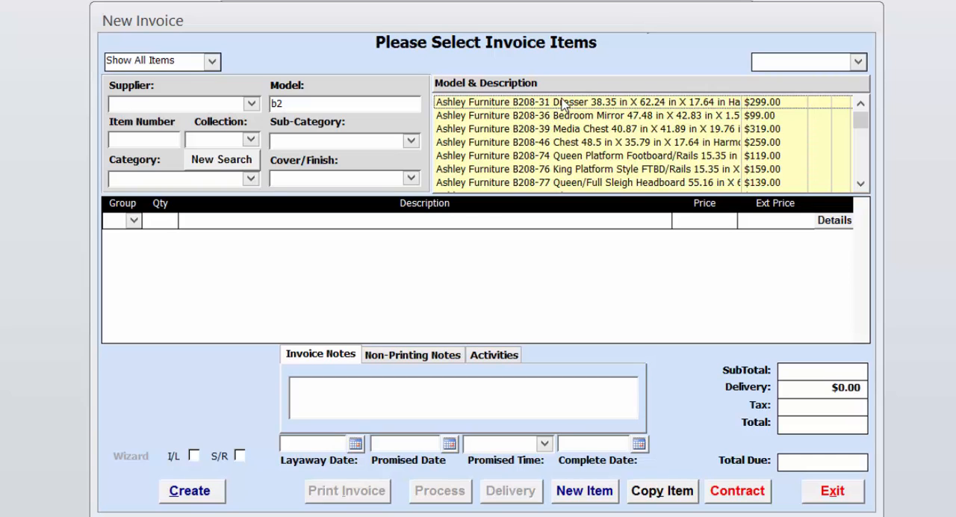
right_click(560, 102)
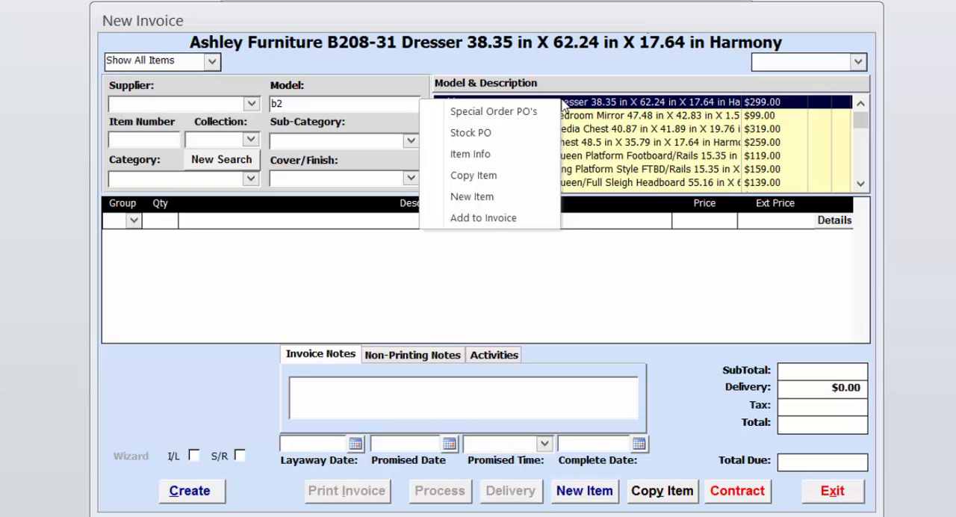
click(470, 153)
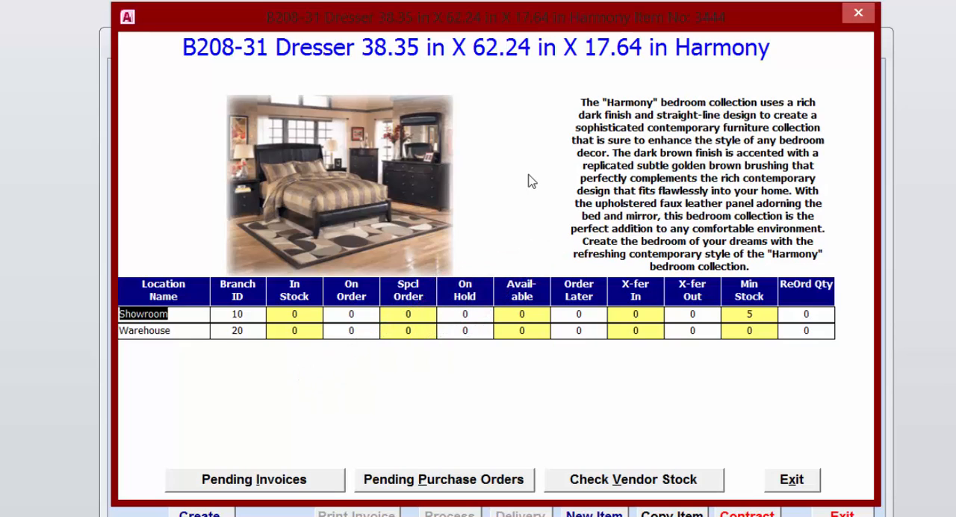
mouse_move(619, 416)
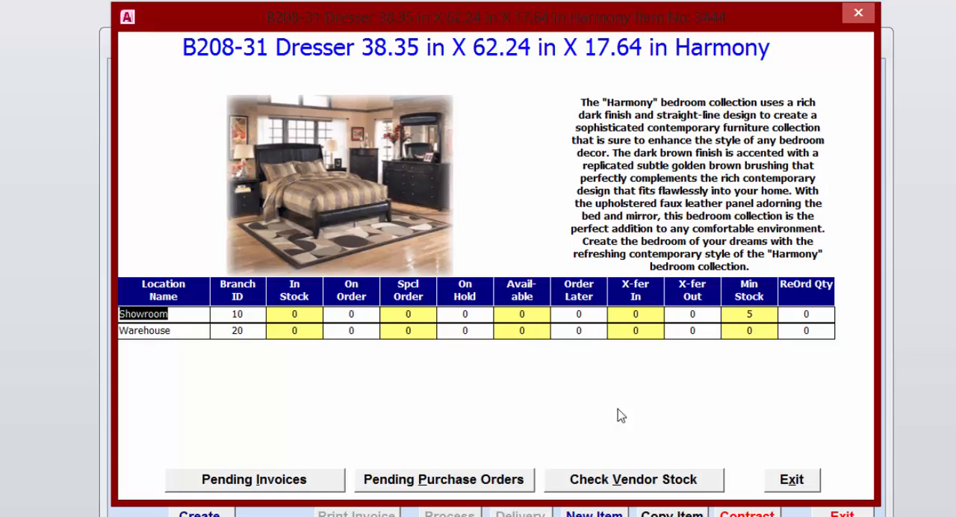
click(633, 478)
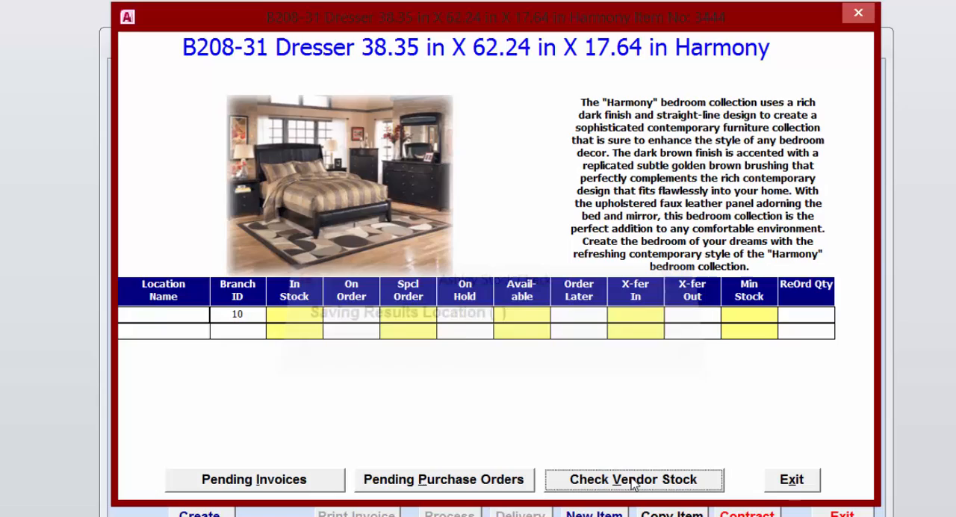
click(633, 479)
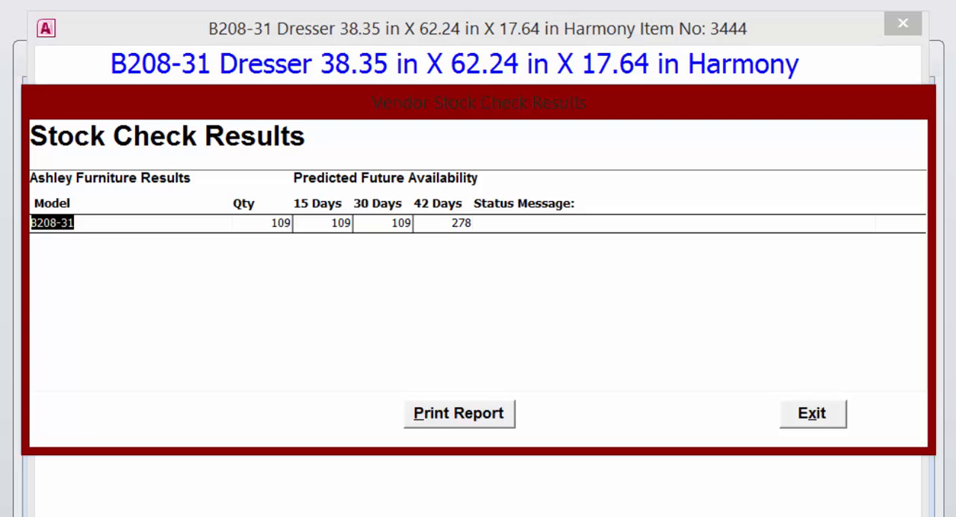
click(810, 412)
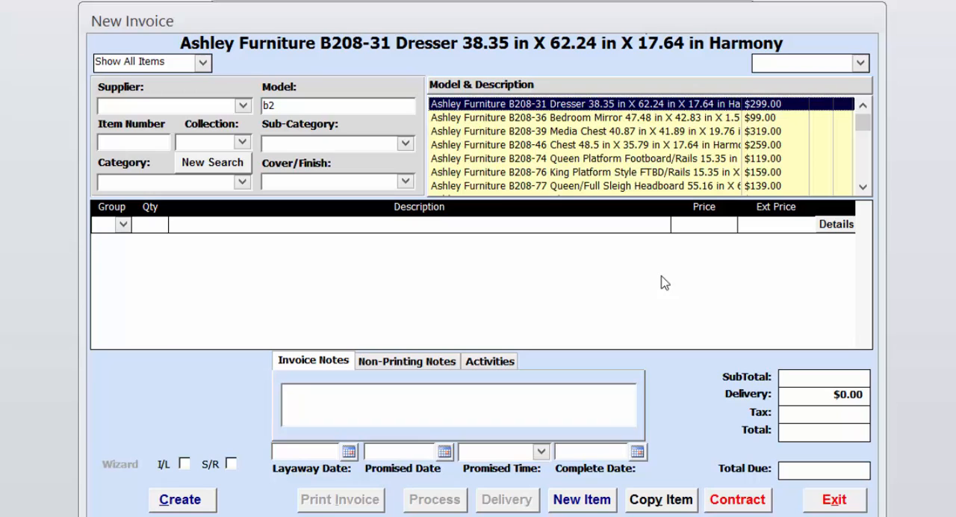
mouse_move(619, 164)
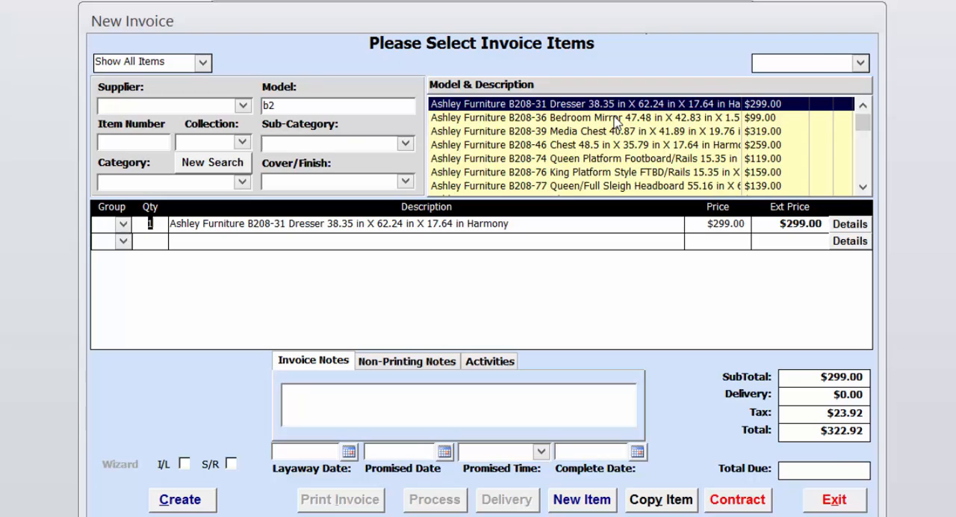
Step: Add the B208-39 Media Chest and B208-46 Chest to the invoice
double_click(585, 131)
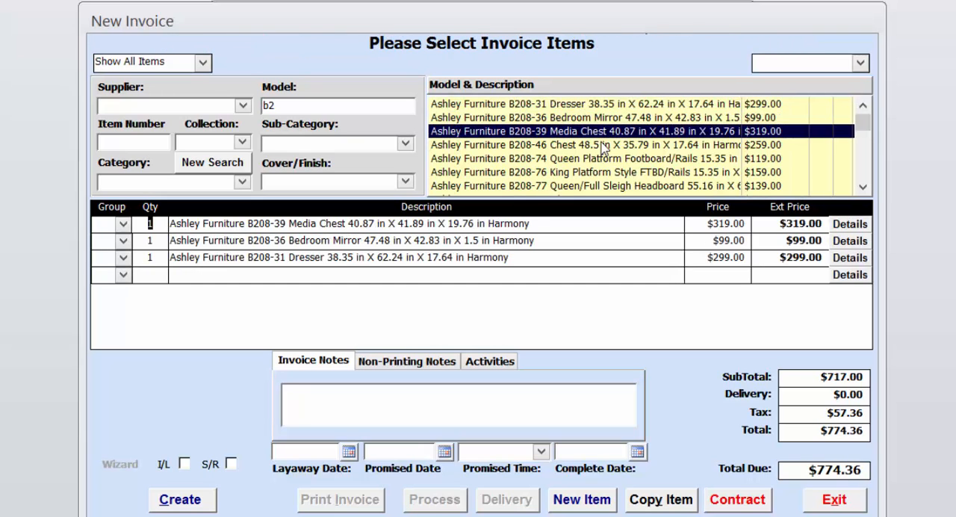
double_click(586, 144)
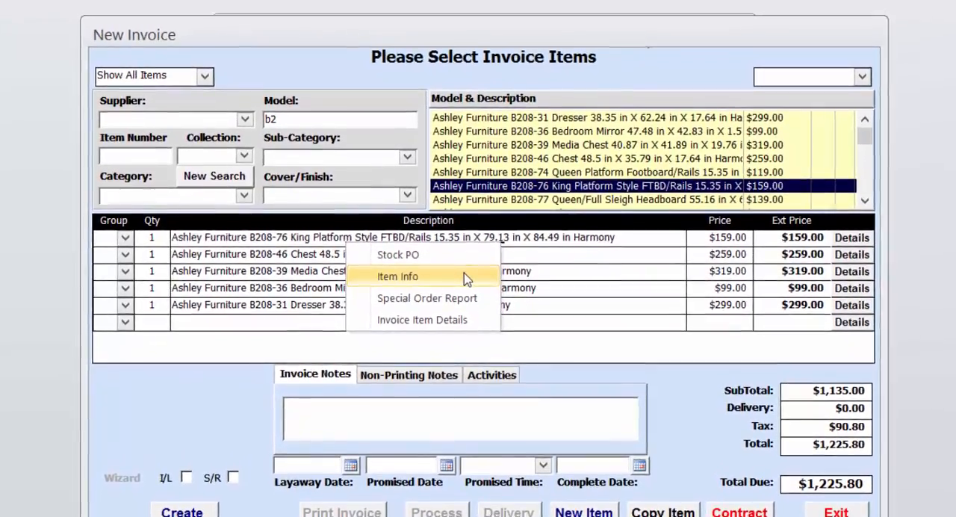
Step: Run an Ashley vendor stock check on the five B208 items from King Platform Item Info
click(398, 275)
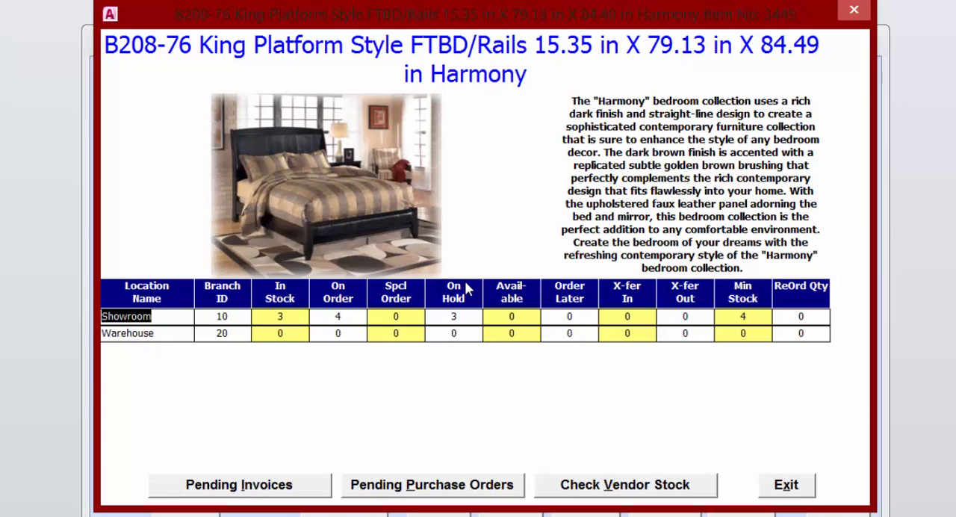
mouse_move(545, 353)
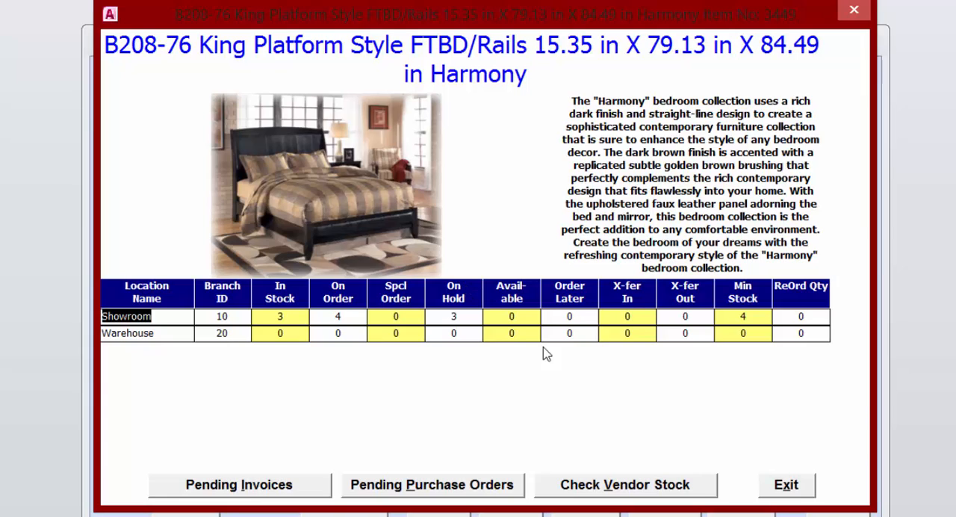
mouse_move(610, 495)
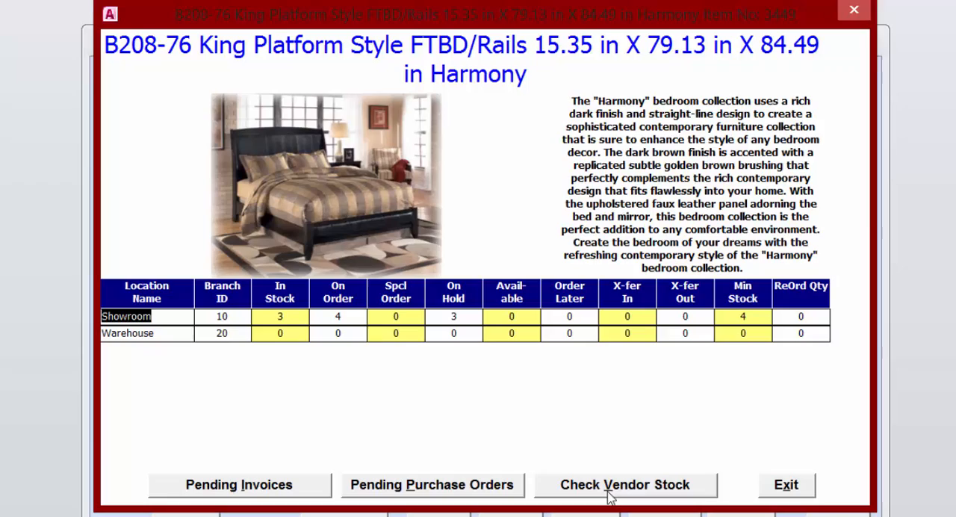
click(625, 484)
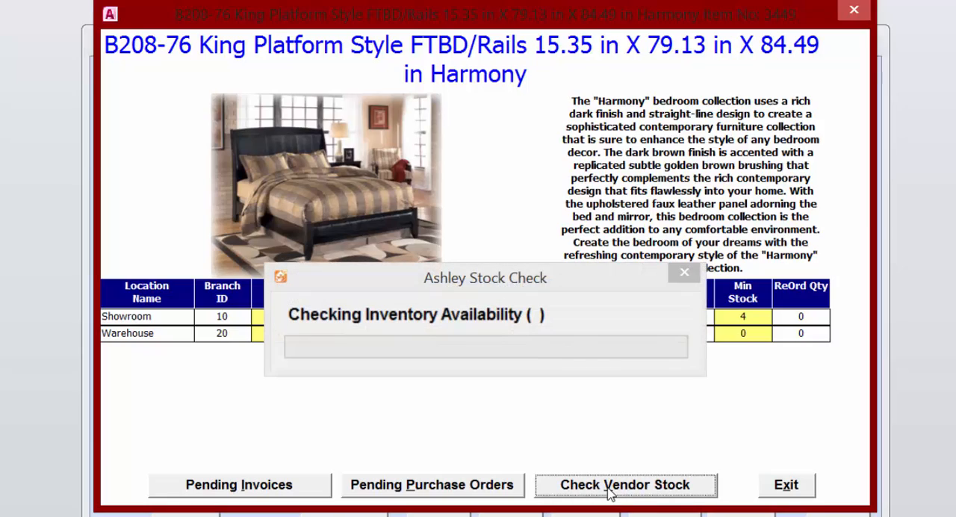
click(626, 484)
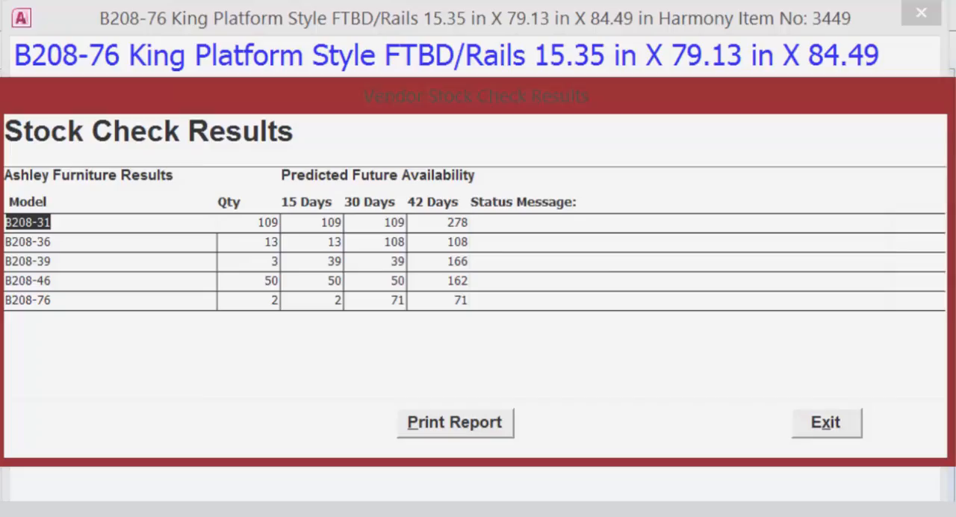
click(825, 421)
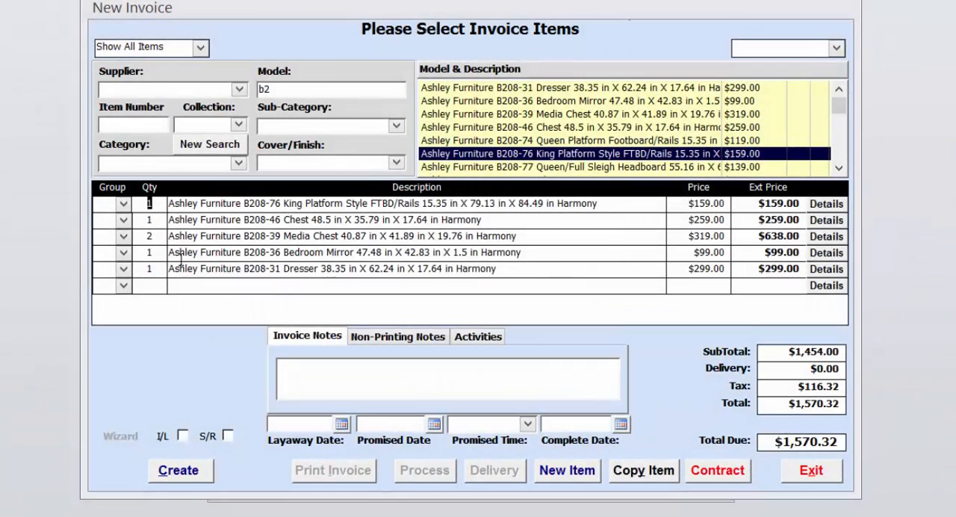
mouse_move(214, 362)
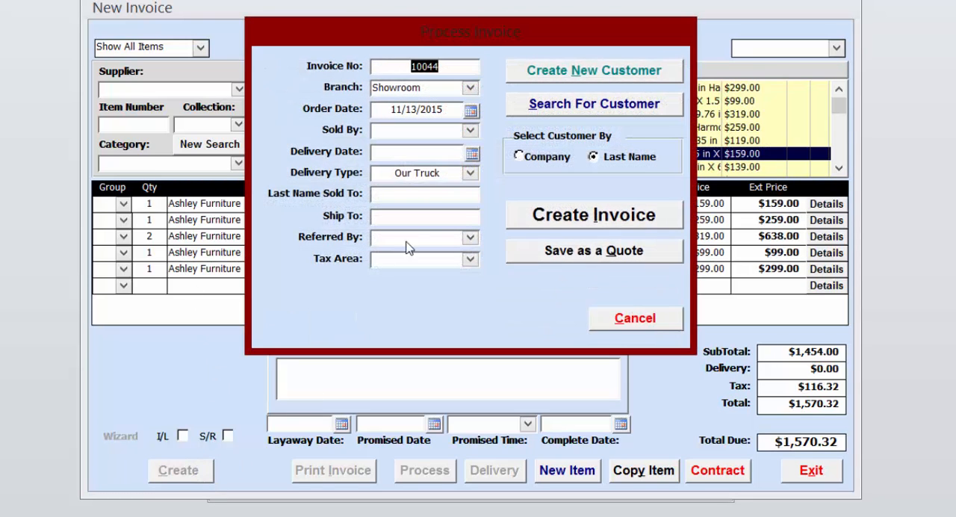
Step: Choose the salesperson and customer, then create invoice 10045
click(470, 130)
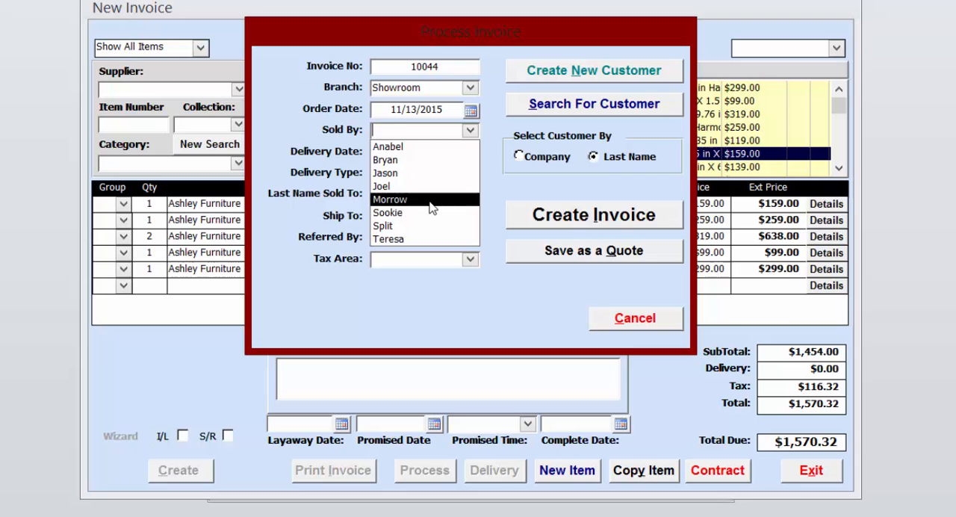
click(593, 103)
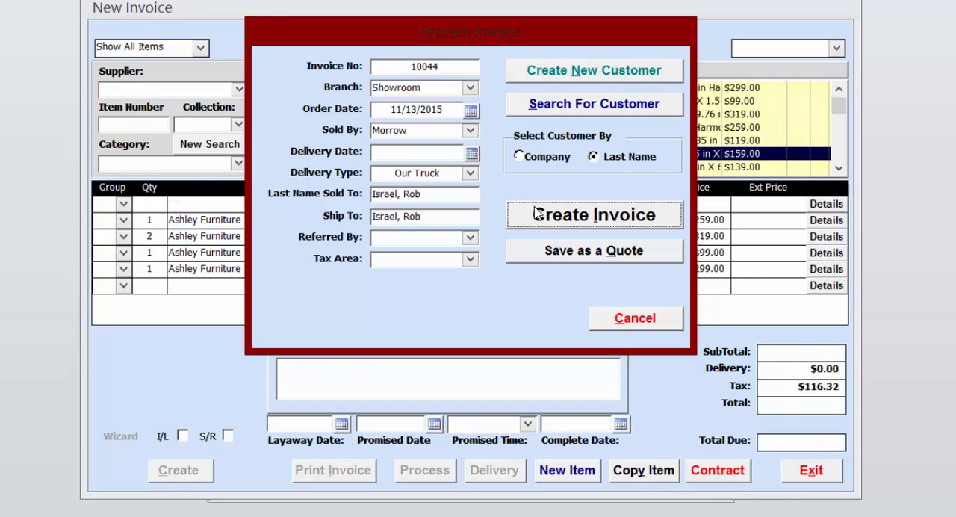
click(593, 215)
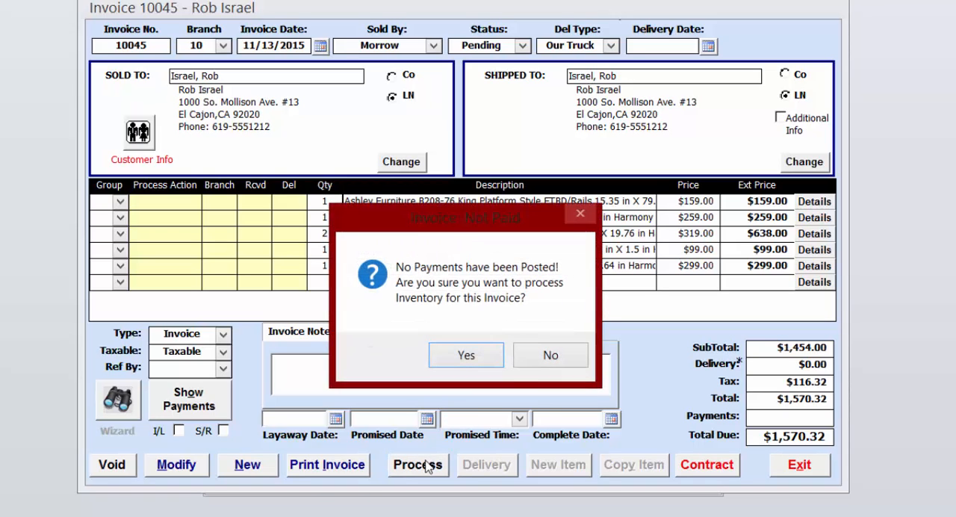
Step: Process invoice 10045's inventory with default actions despite no posted payments
click(465, 355)
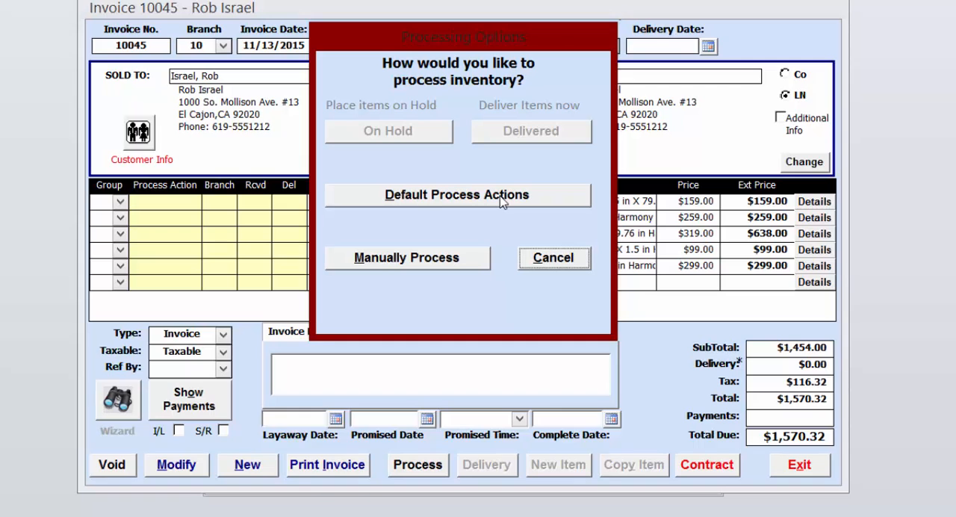
click(457, 194)
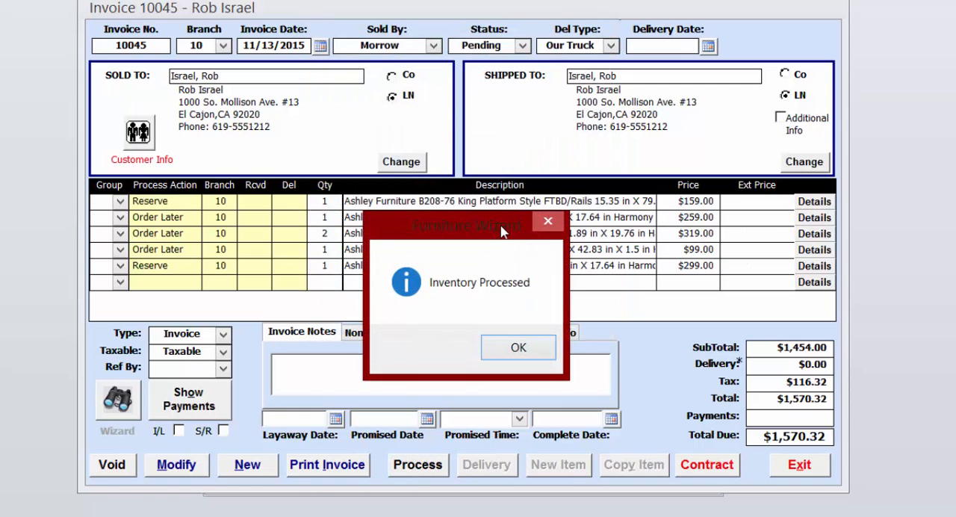
mouse_move(517, 347)
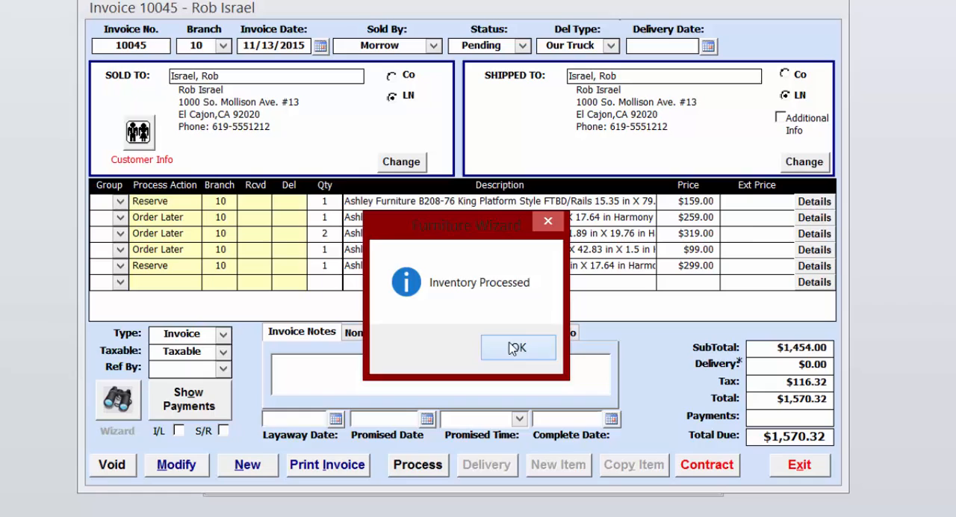
click(517, 347)
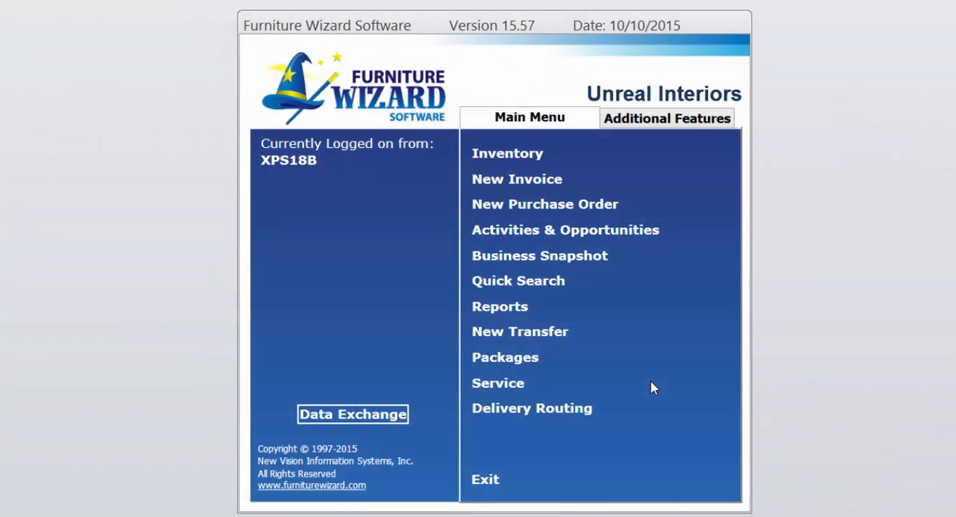
mouse_move(611, 337)
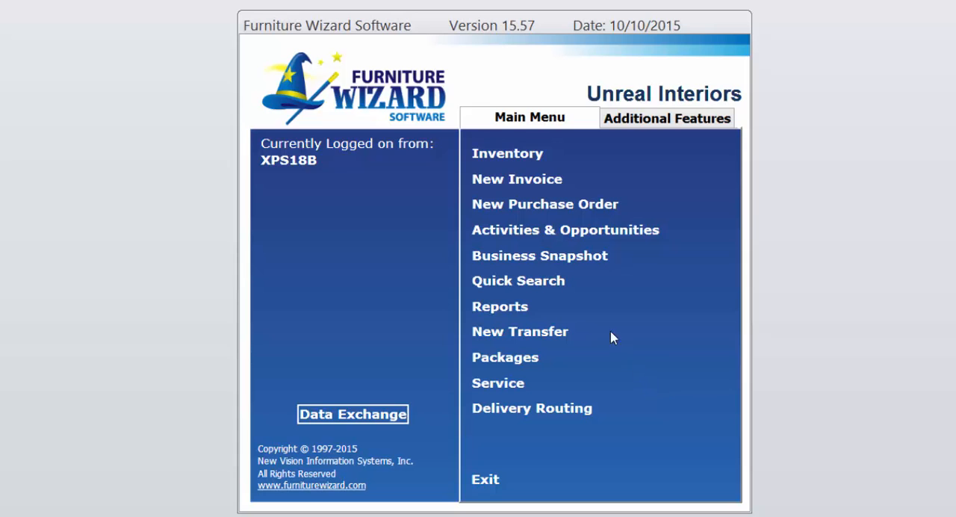
Step: Create an Ashley Furniture purchase order auto-filled with stock items needing reorder
click(545, 204)
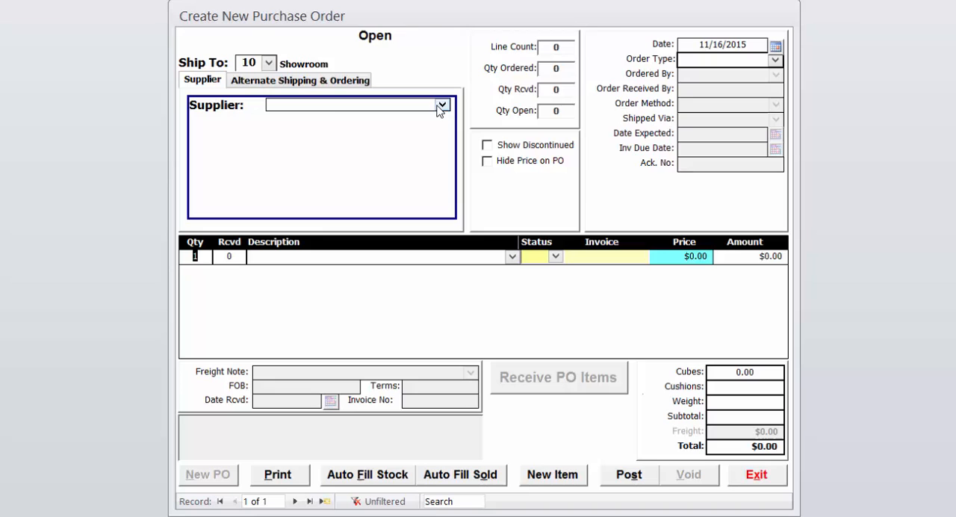
click(441, 105)
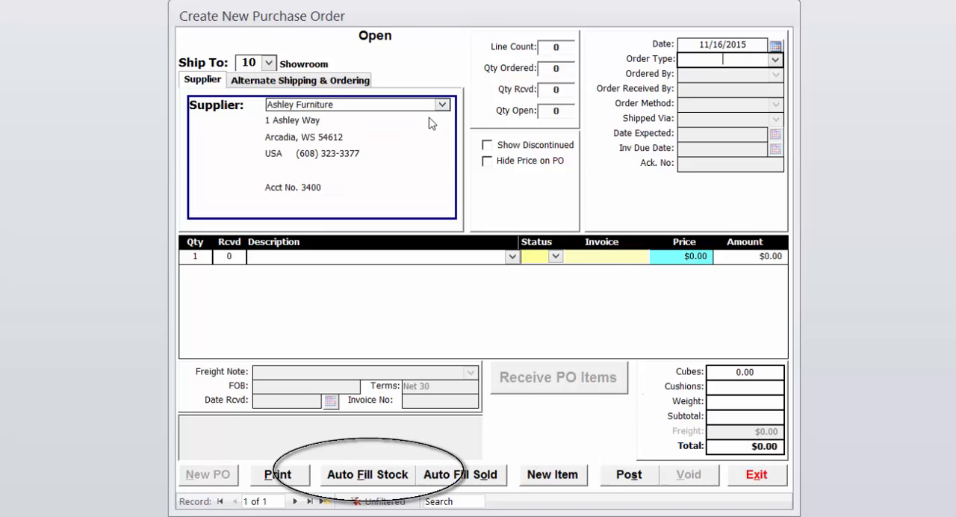
mouse_move(434, 288)
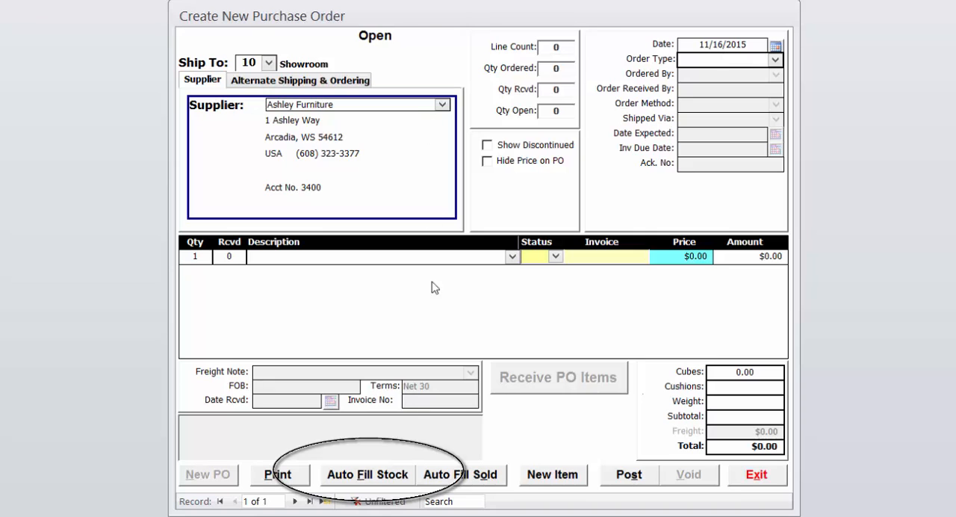
click(367, 474)
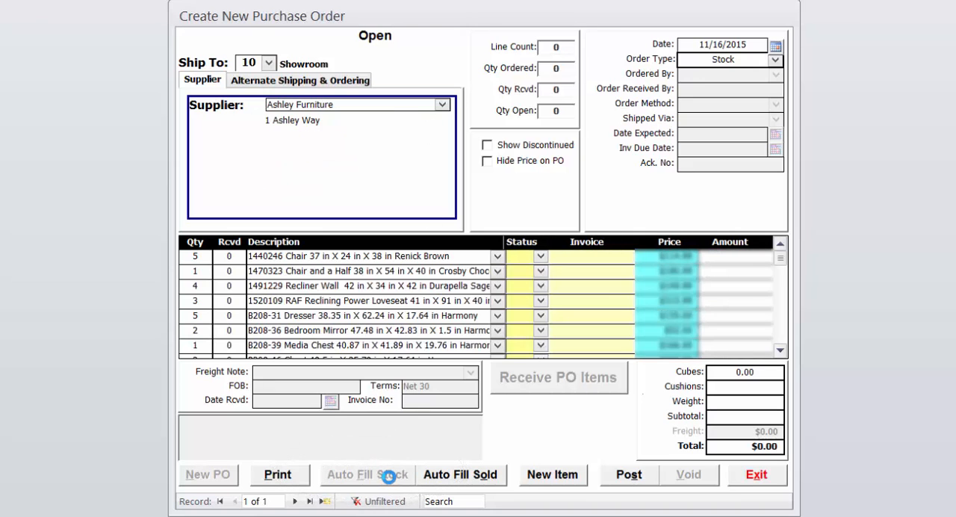
click(367, 474)
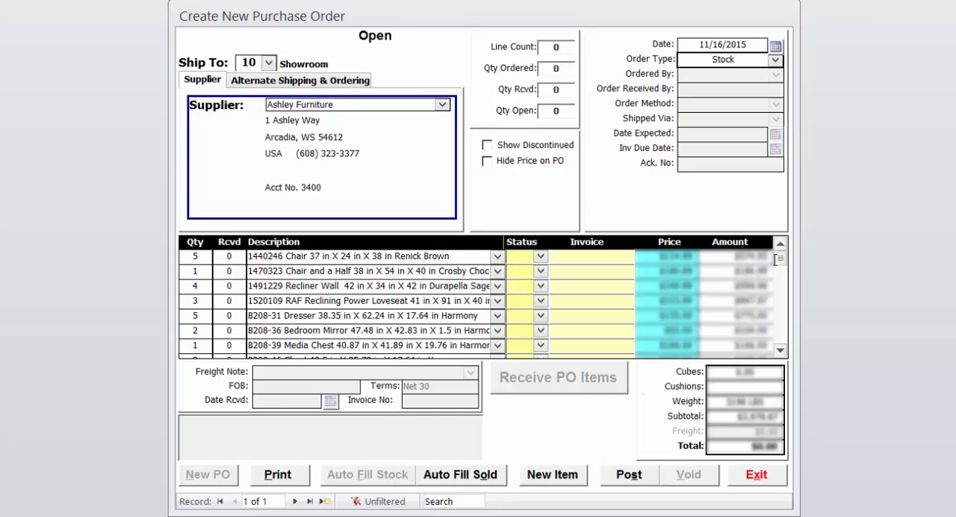
scroll(down, 3)
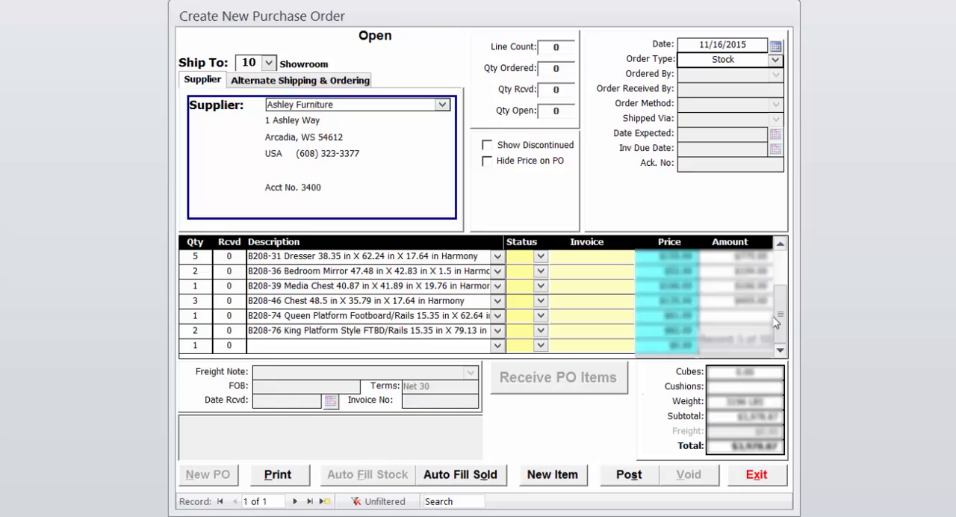
Step: Auto-fill sold items from invoices 10044–10048 onto the Ashley purchase order and review them
scroll(up, 3)
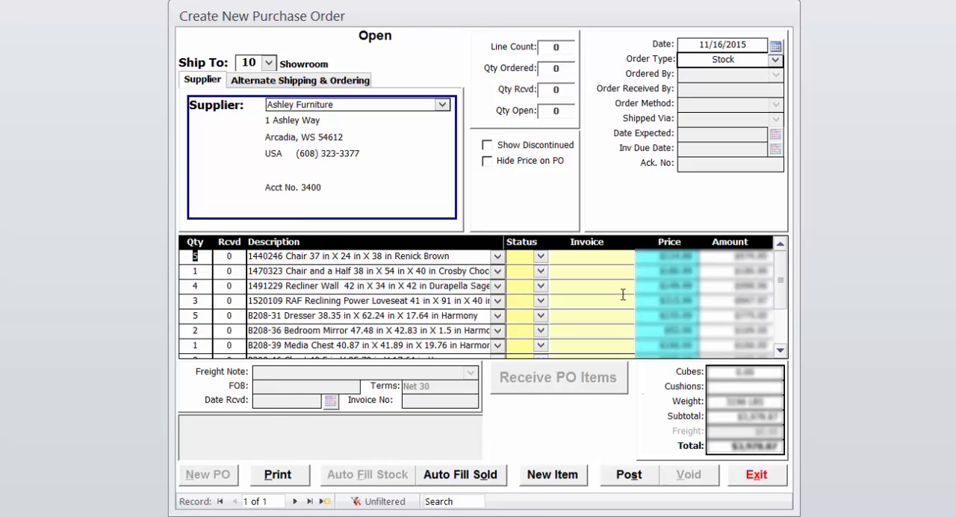
click(460, 474)
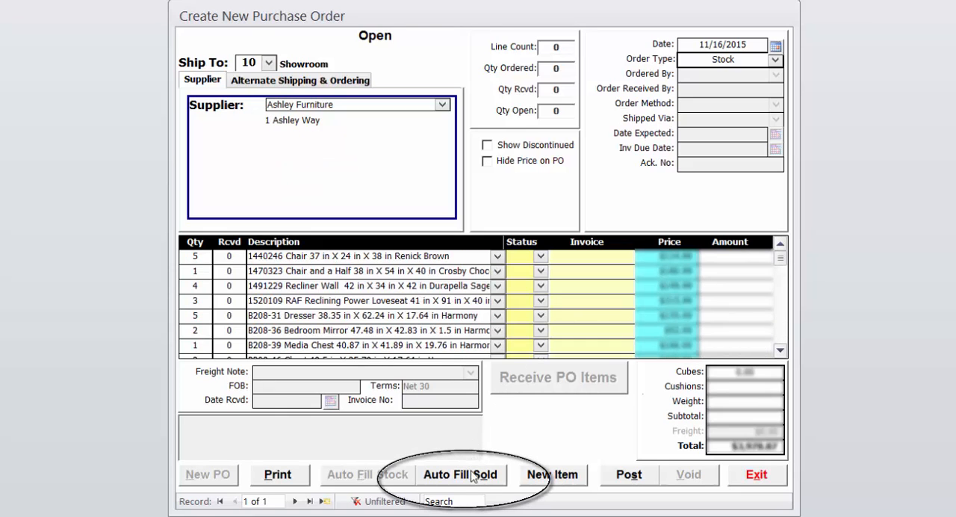
click(459, 474)
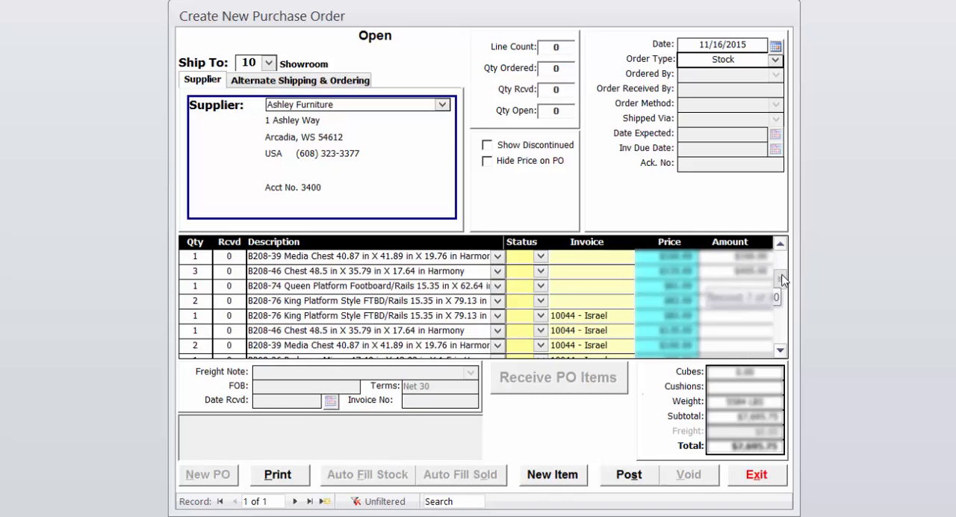
scroll(down, 3)
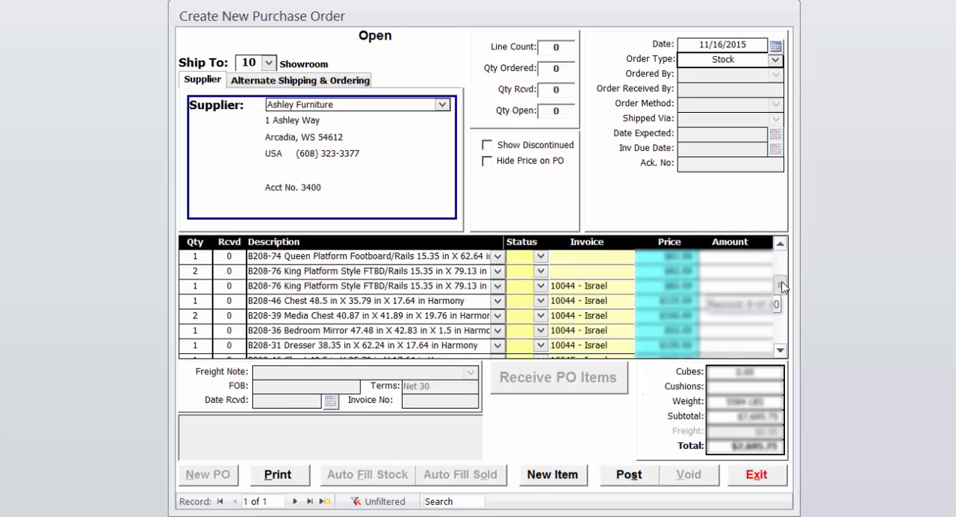
scroll(down, 3)
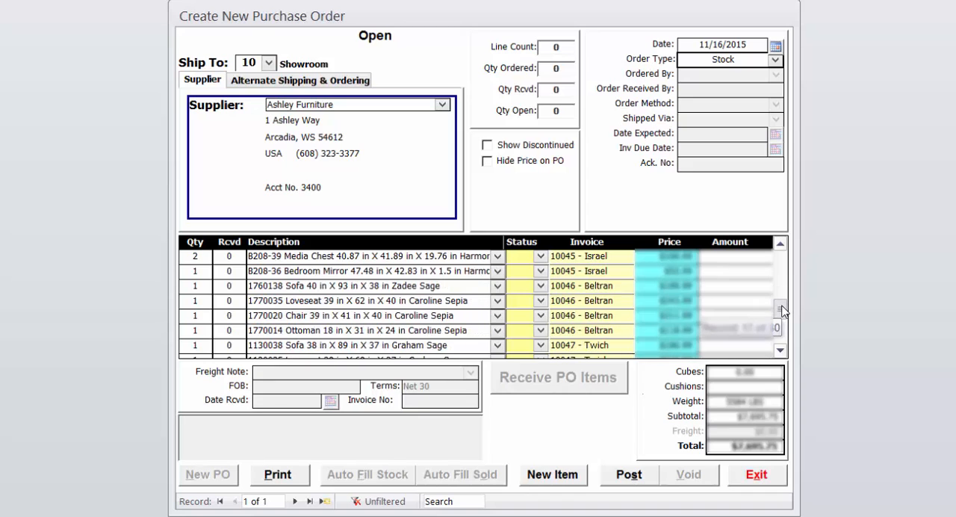
scroll(down, 3)
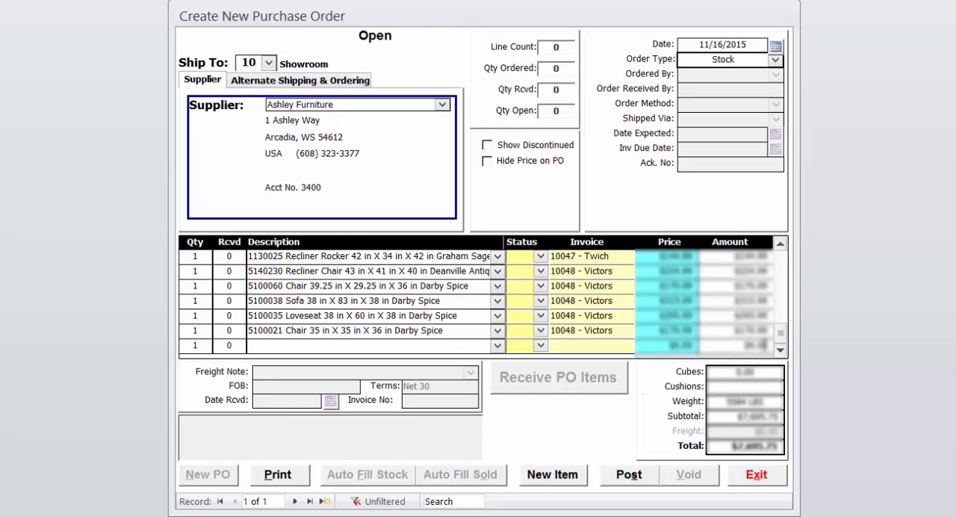
Step: Post the order with the suggested PO number 1194 and view the saved purchase order
click(628, 474)
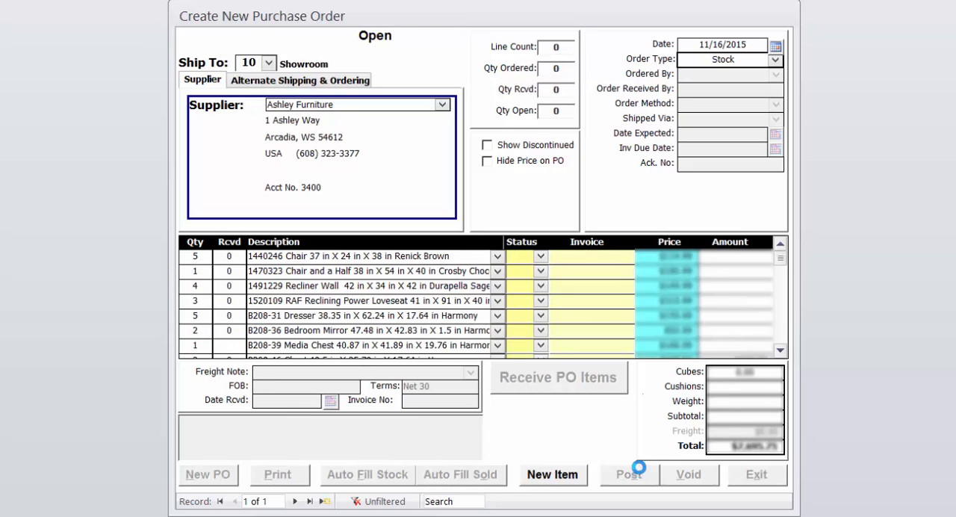
click(628, 474)
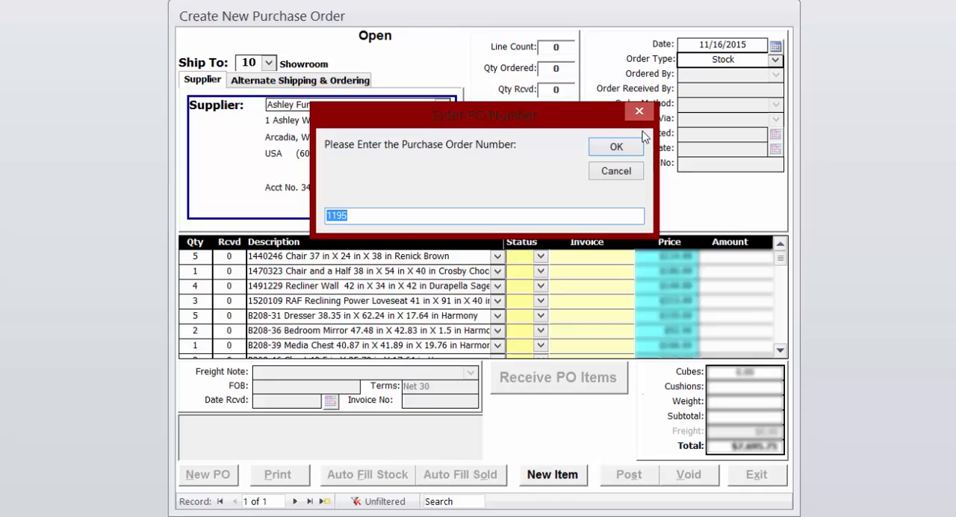
click(615, 146)
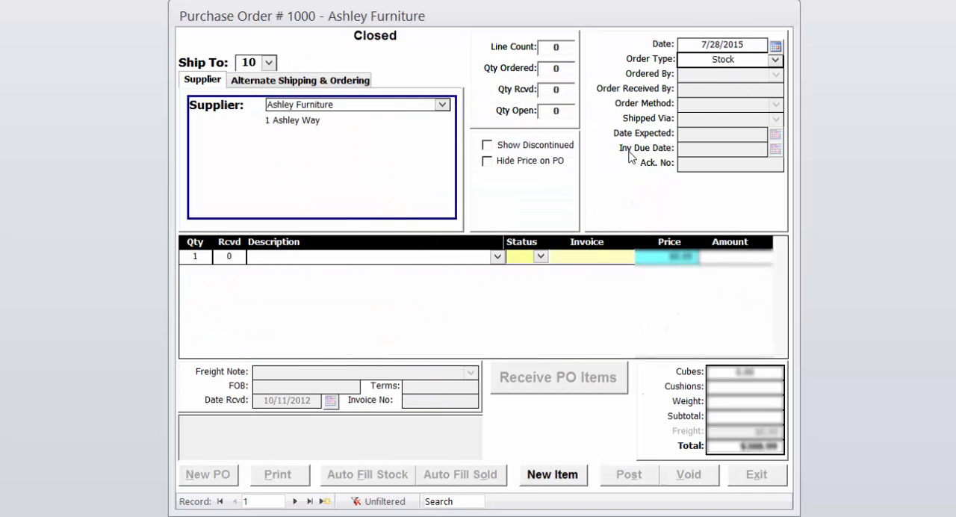
click(324, 501)
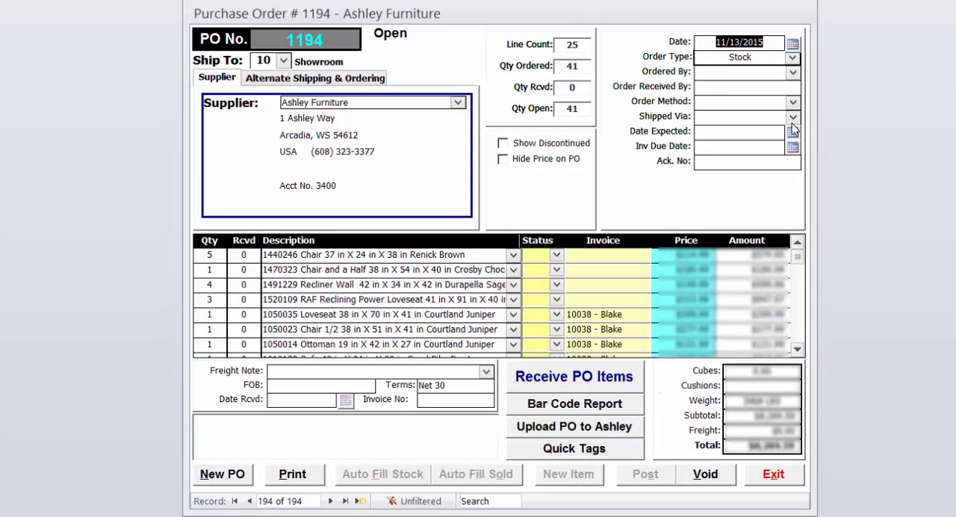
click(793, 115)
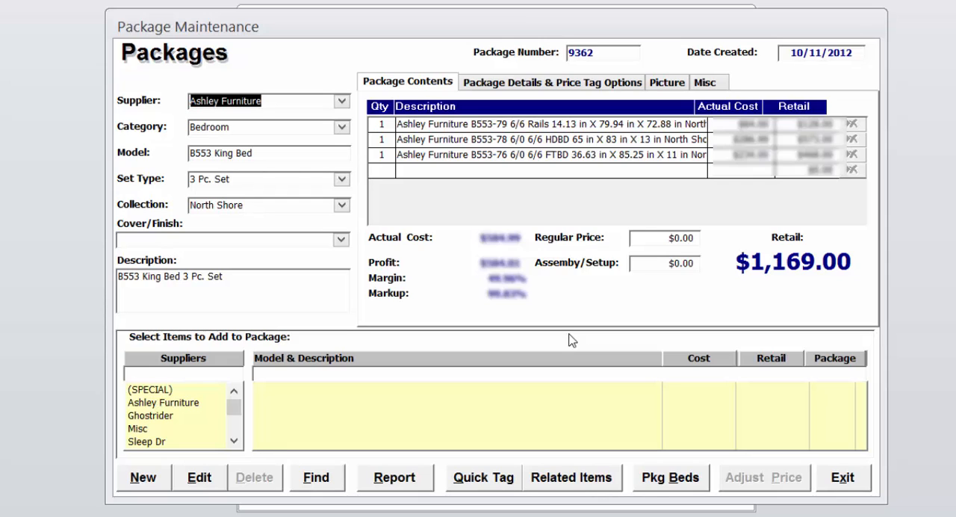
click(163, 401)
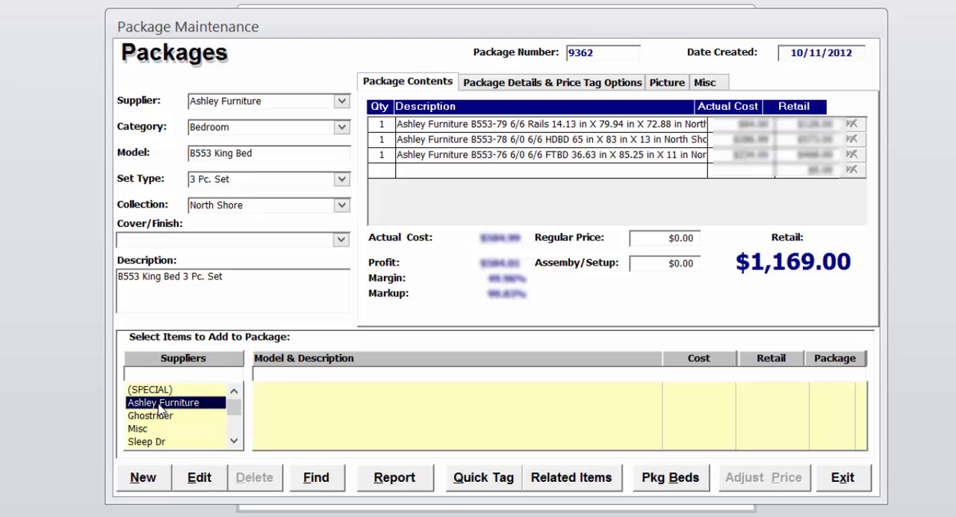
click(162, 402)
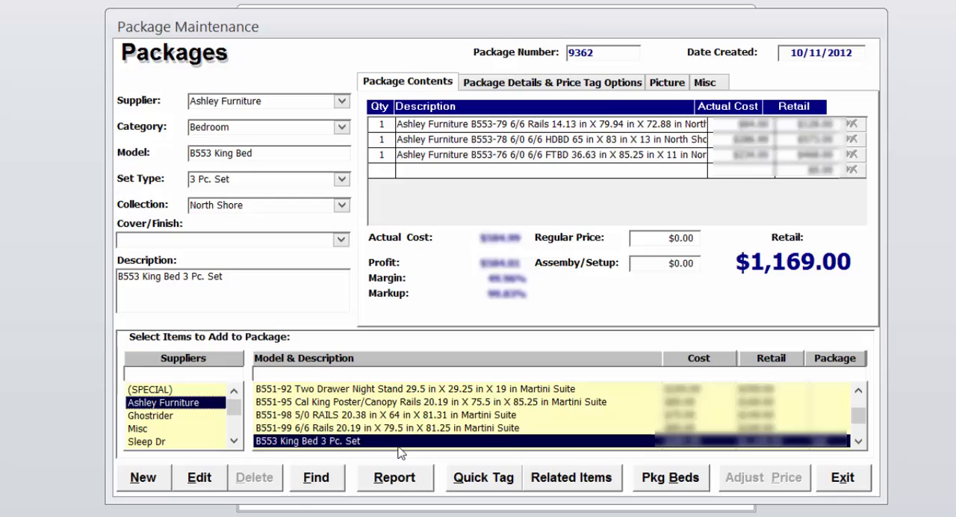
mouse_move(515, 187)
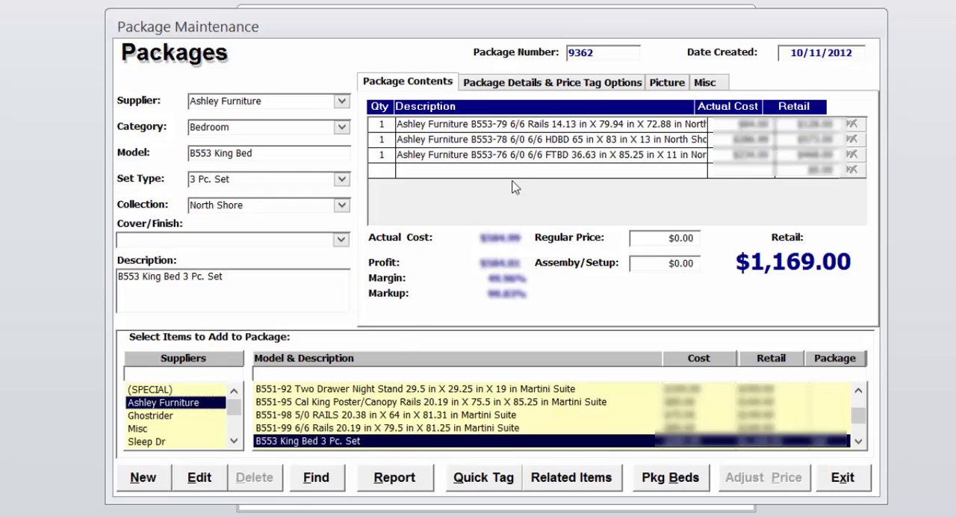
mouse_move(506, 207)
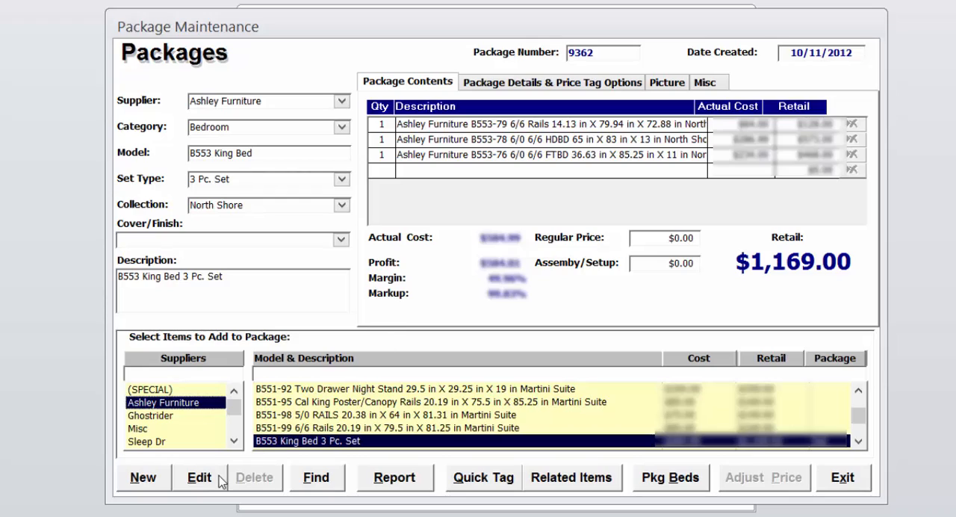
Step: Override the B553 King Bed package retail price to $1,100 and save the edit
click(198, 477)
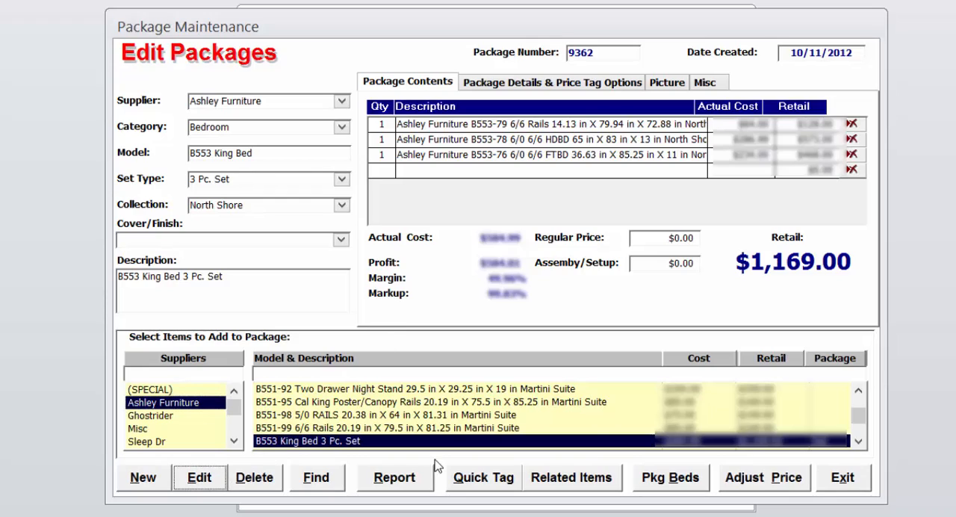
click(763, 477)
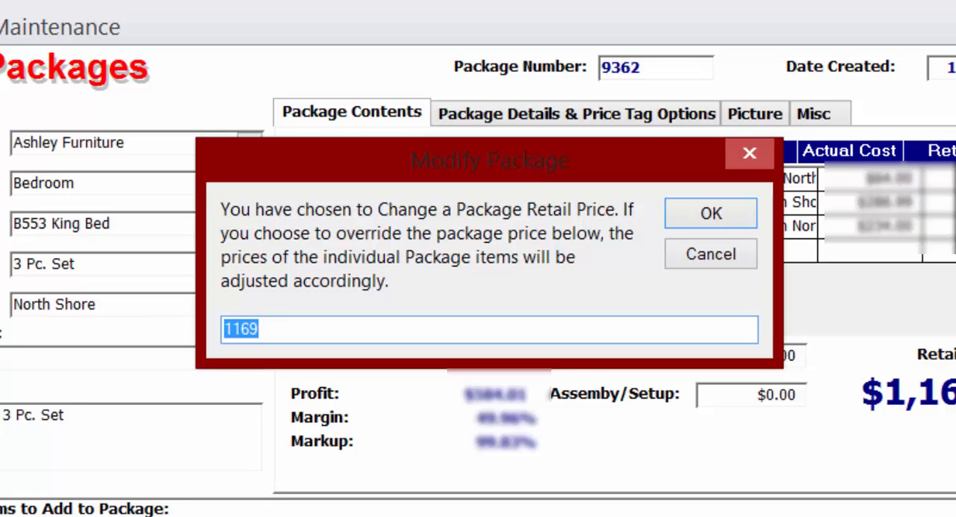
text(1100)
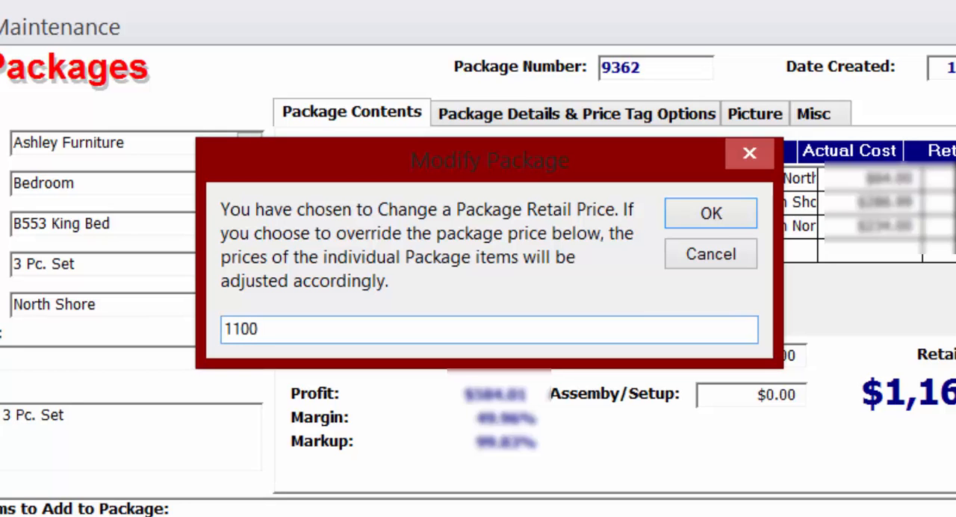
click(710, 213)
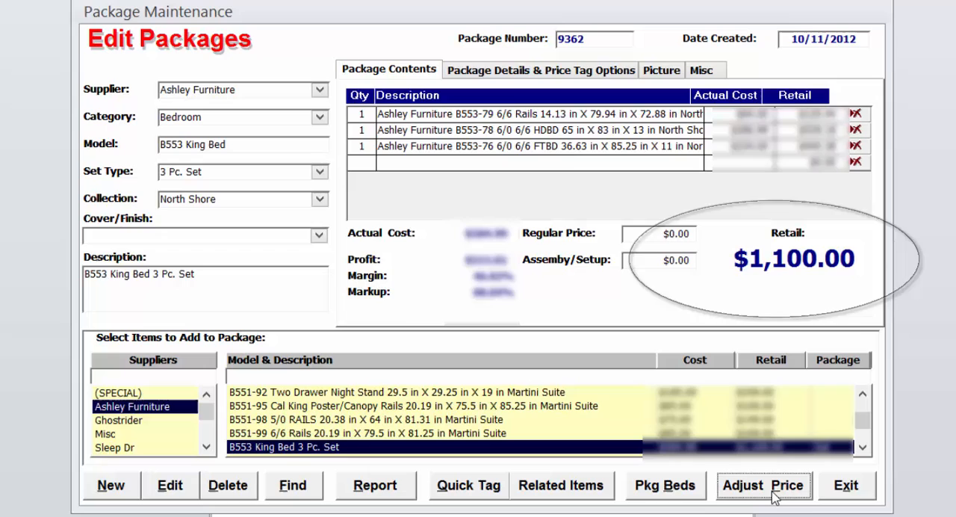
click(763, 484)
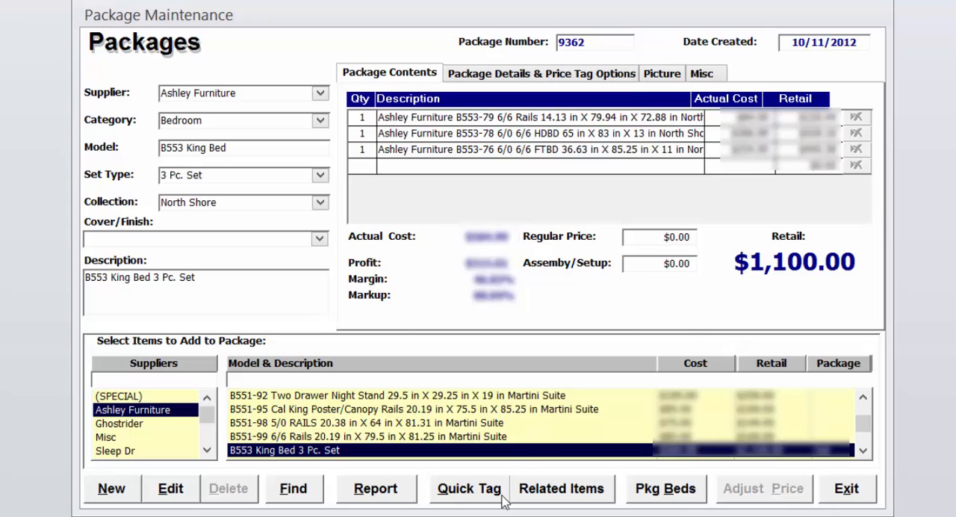
Step: Create a Quick Tag for the B553 King Bed set and preview it
click(468, 488)
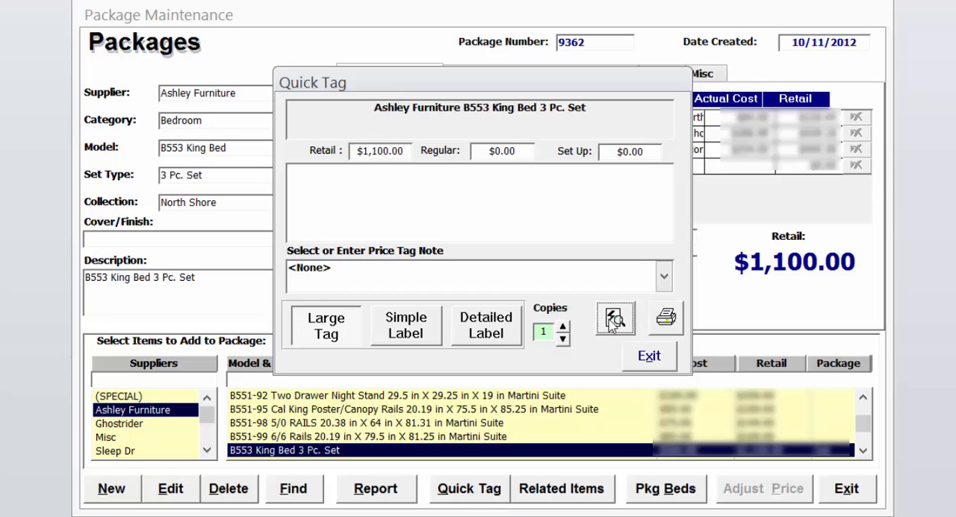
click(614, 318)
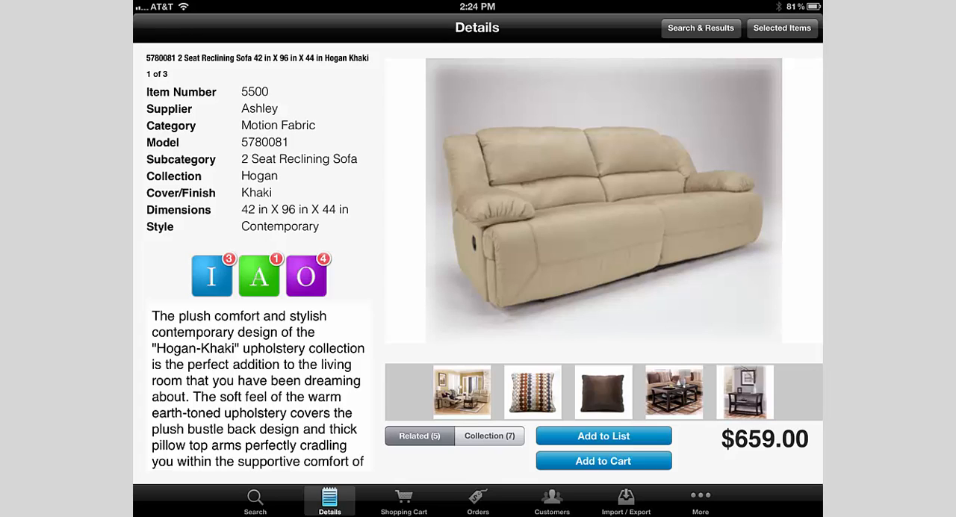
Step: Review the reclining sofa's availability dates, then select the 5780004 Press Back Chaise from the results
click(699, 28)
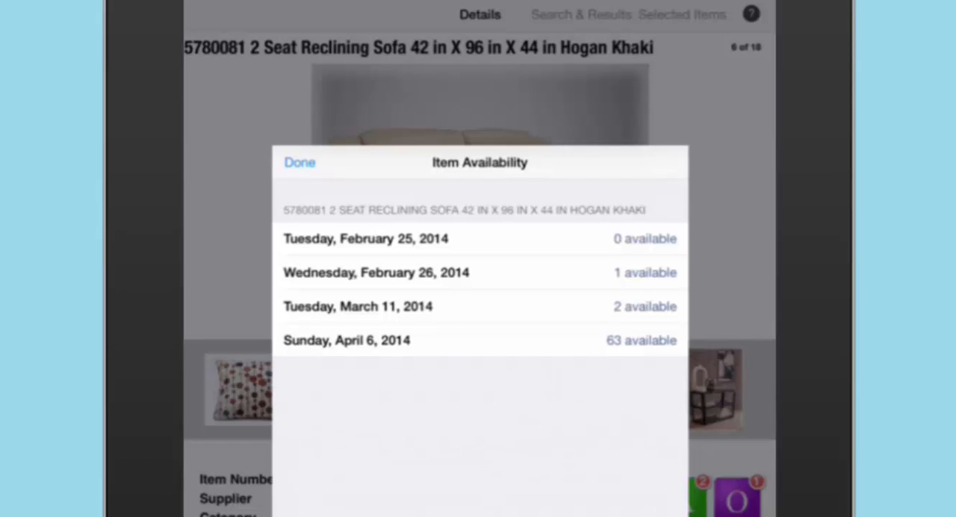
click(299, 162)
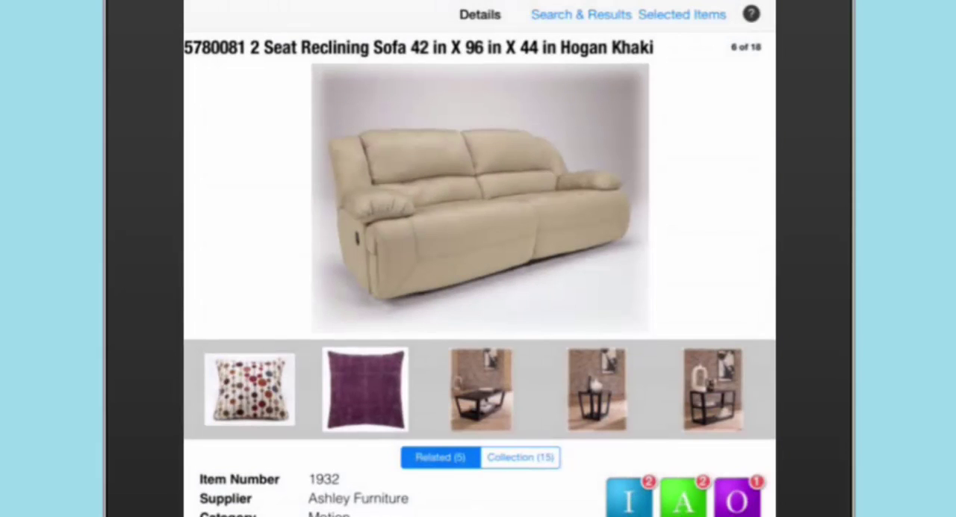
click(520, 457)
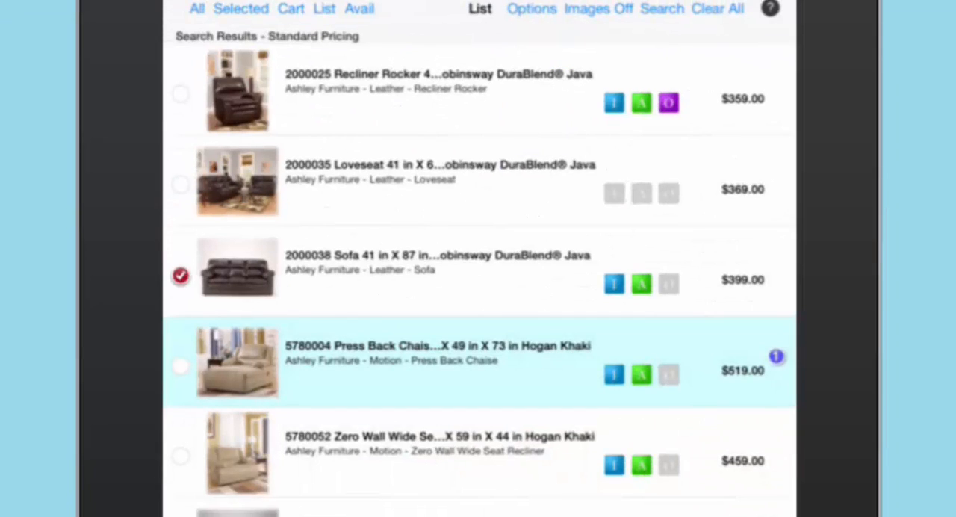
click(180, 456)
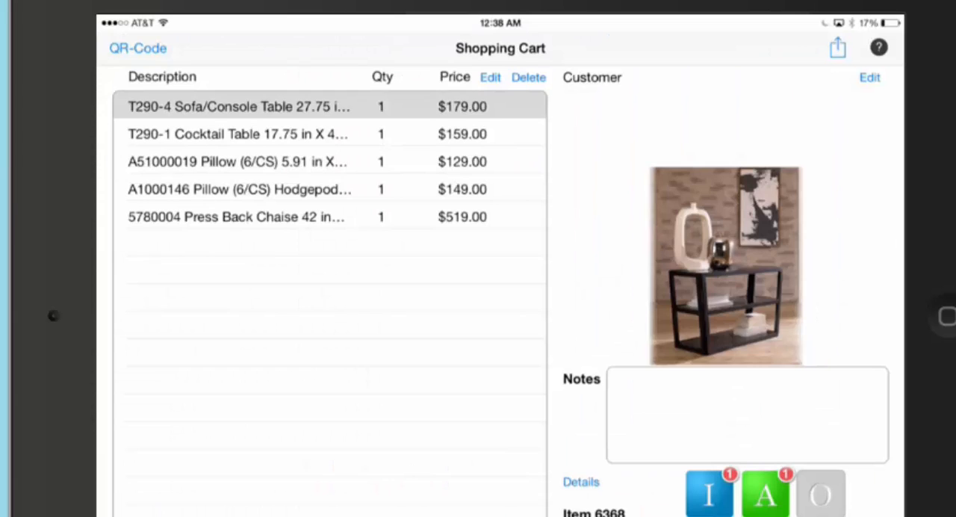
click(237, 216)
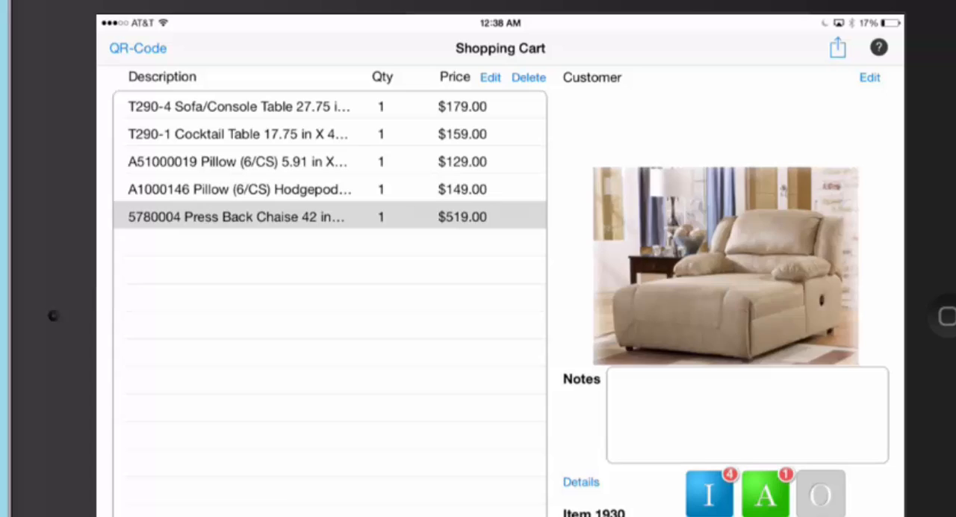
click(239, 162)
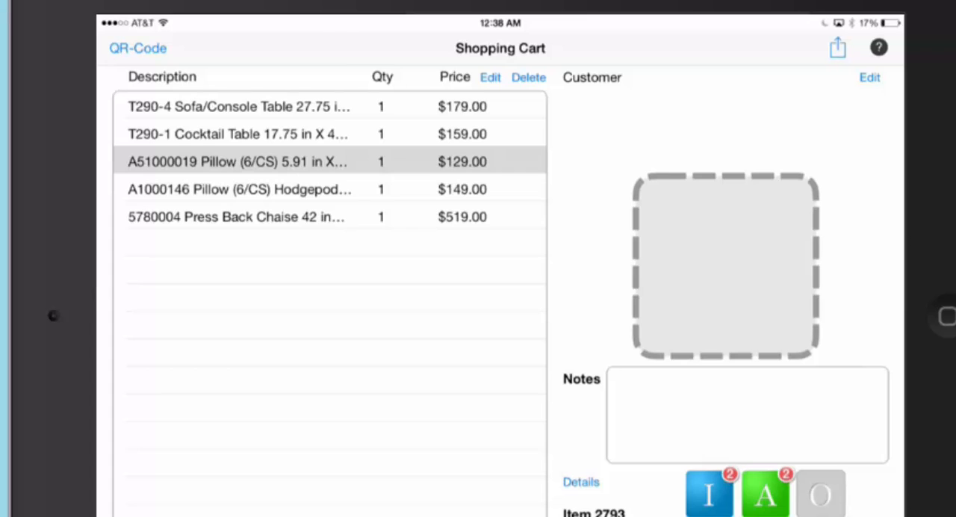
click(239, 189)
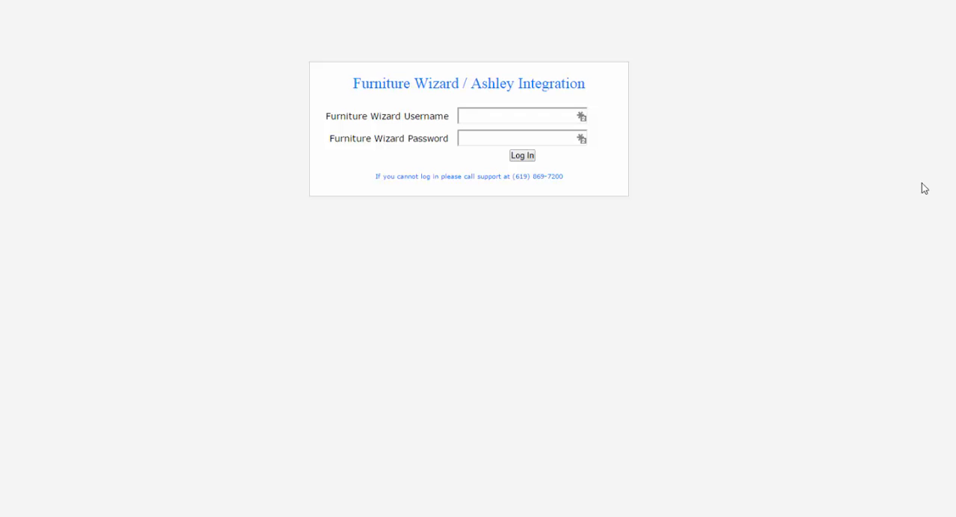
mouse_move(742, 153)
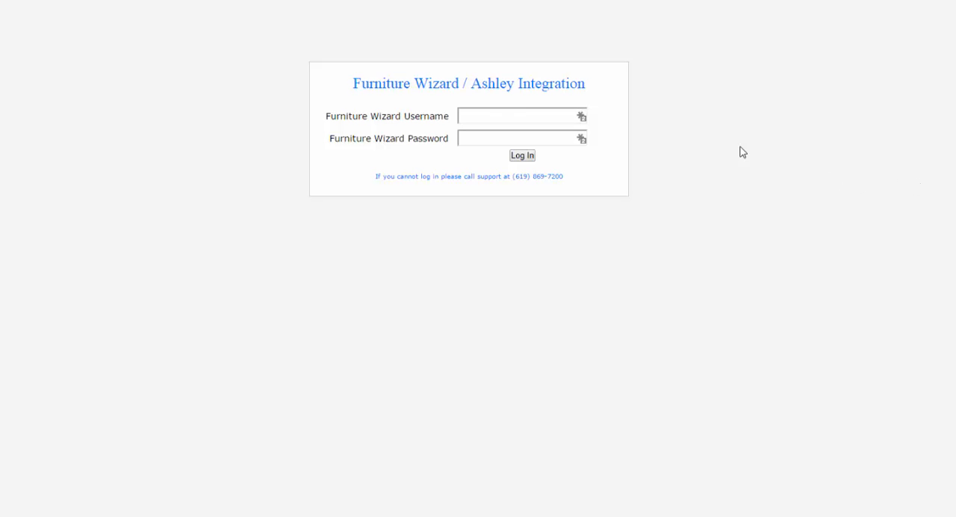
click(519, 116)
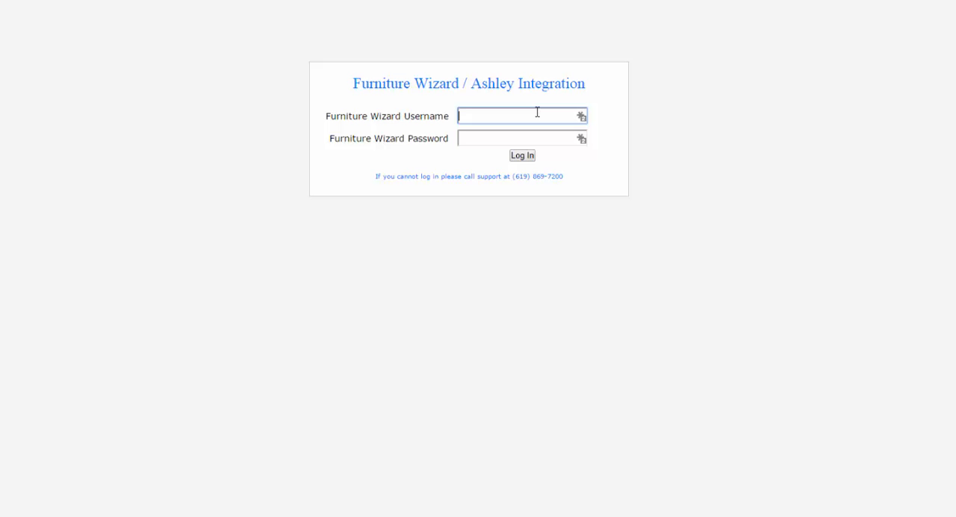
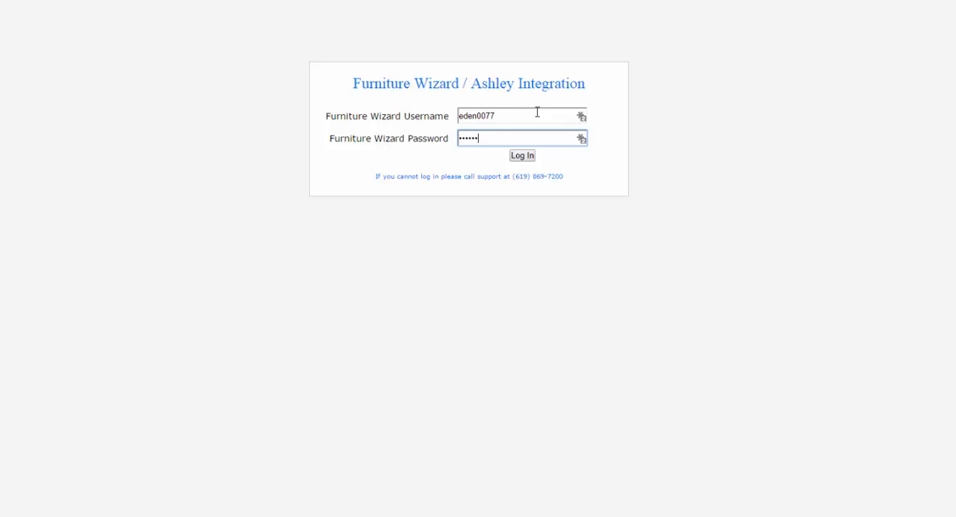
click(522, 155)
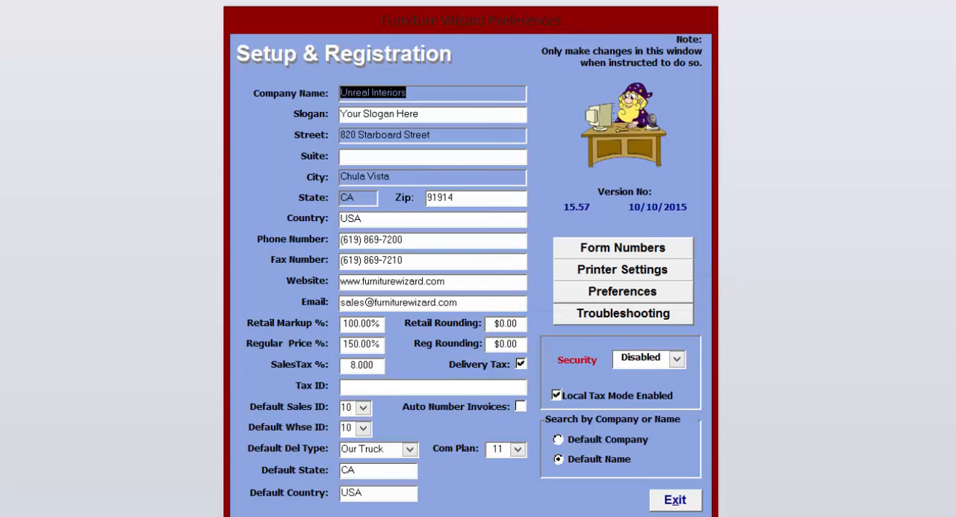
click(622, 290)
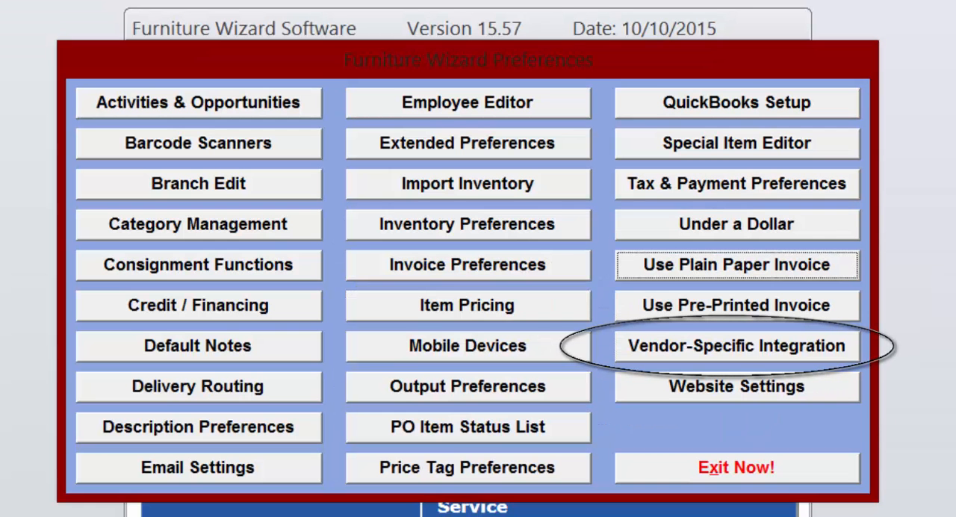